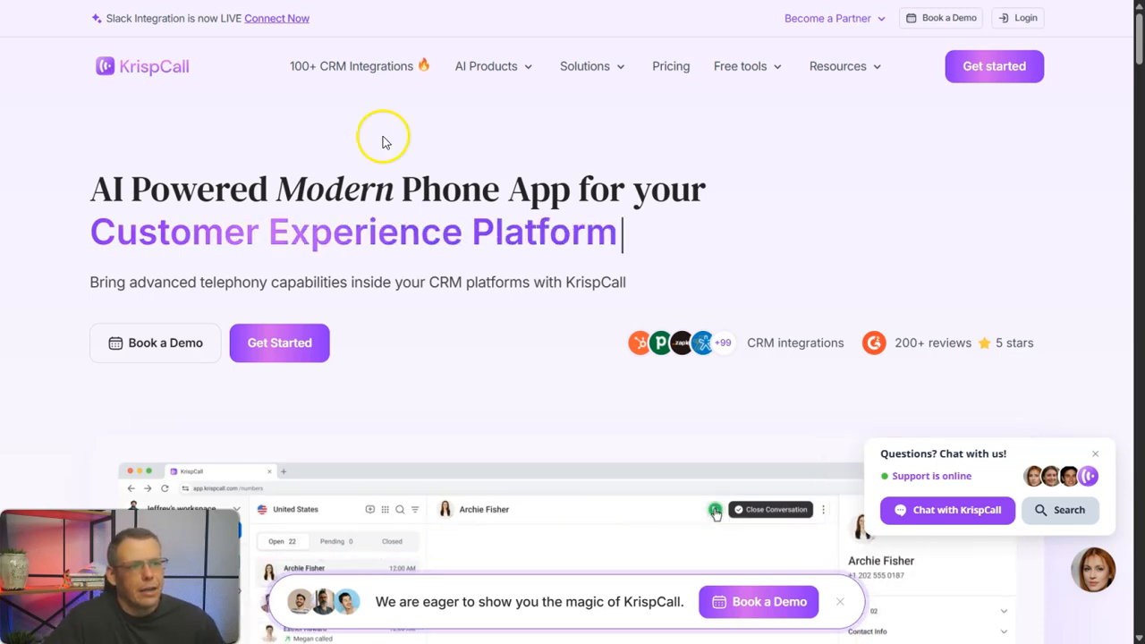
# - Reveal the Cloud Telephony feature list under the AI Products menu on the homepage
pyautogui.click(487, 65)
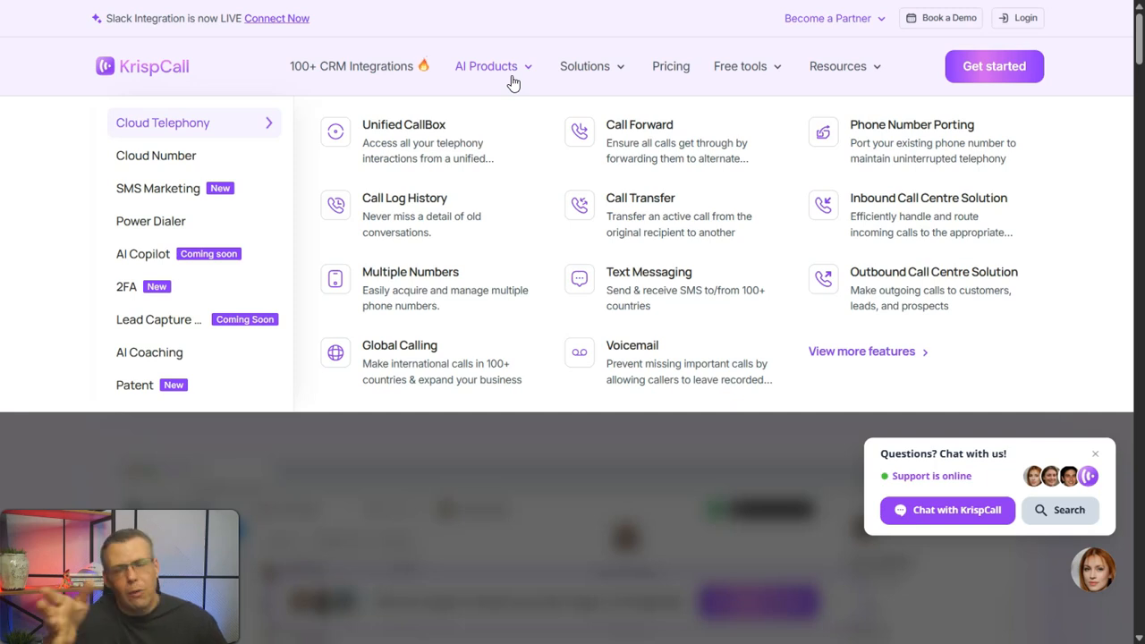
pyautogui.moveTo(454, 341)
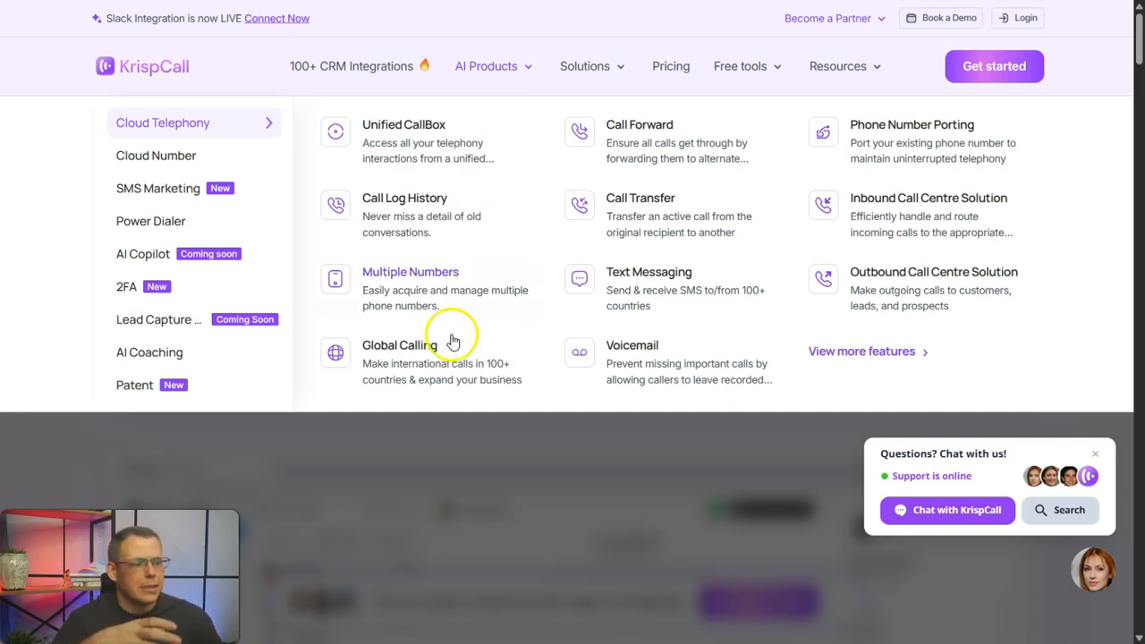
pyautogui.moveTo(510, 447)
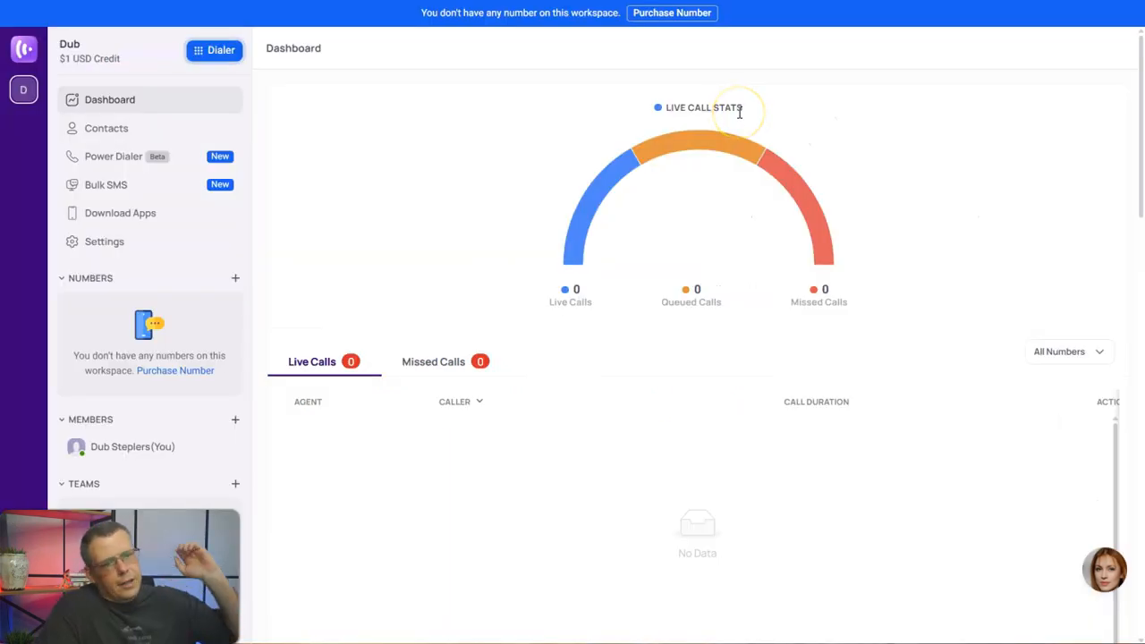
pyautogui.moveTo(741, 111)
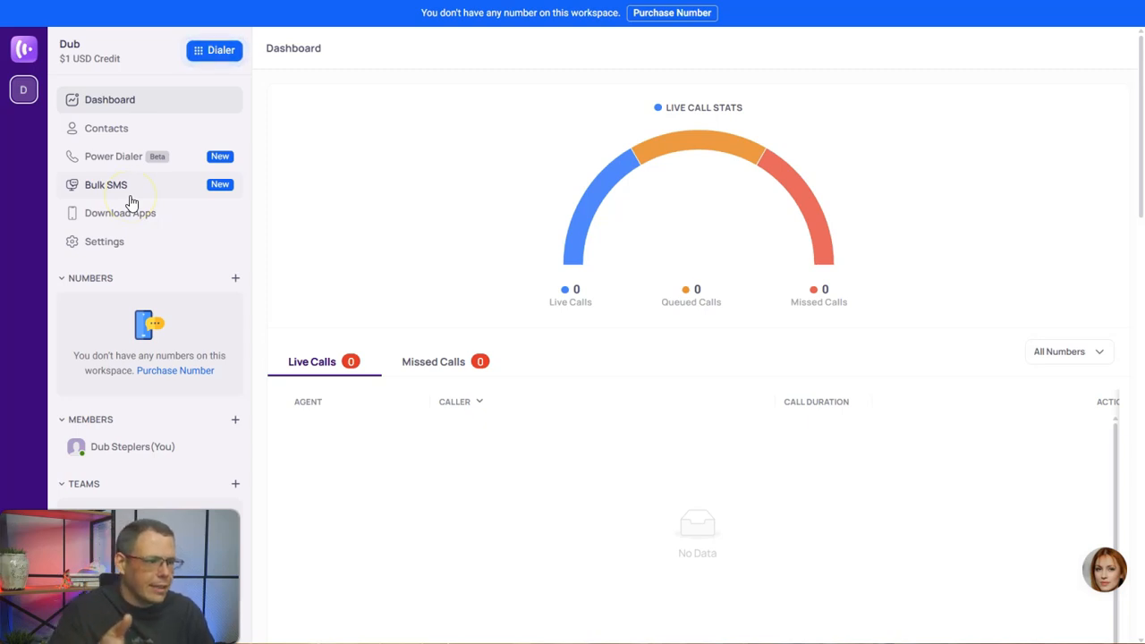
pyautogui.moveTo(349, 193)
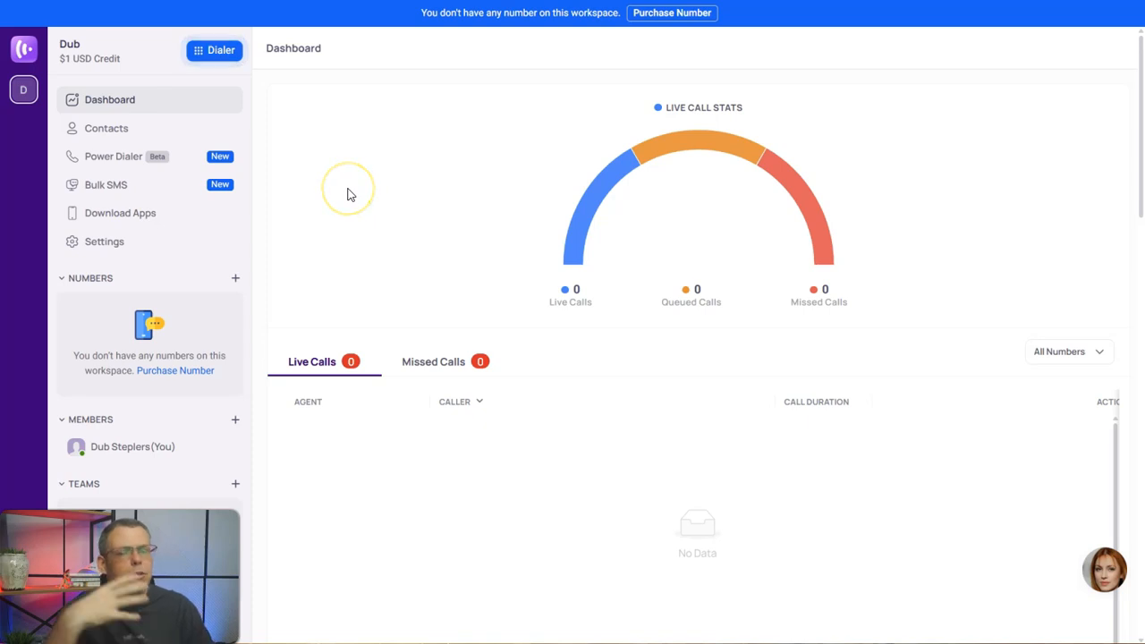
pyautogui.moveTo(349, 193)
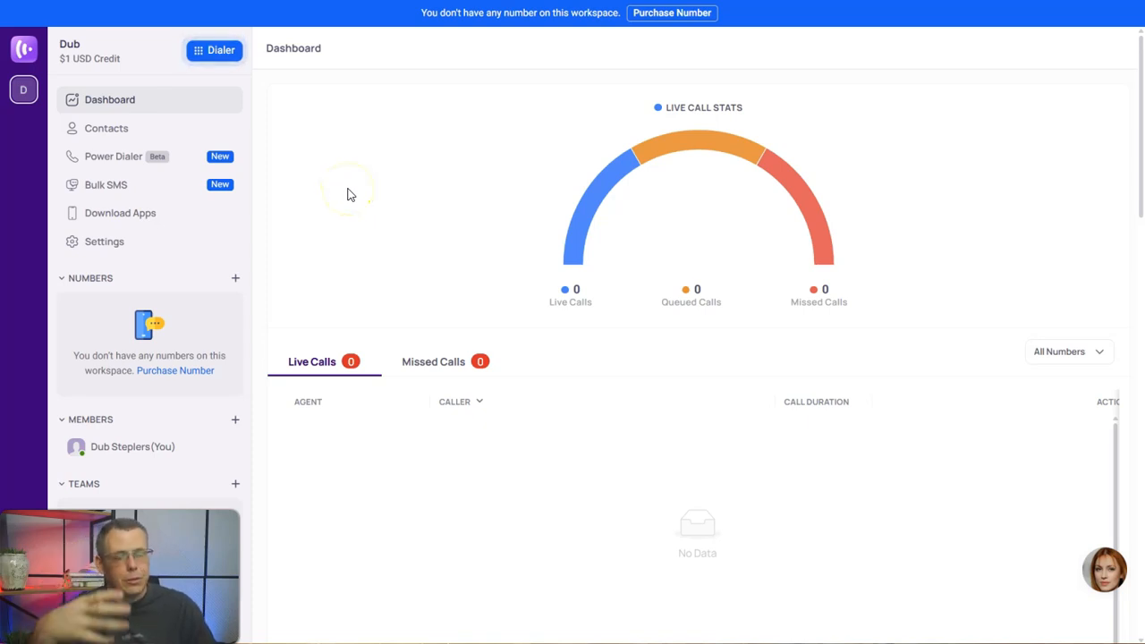
pyautogui.moveTo(426, 86)
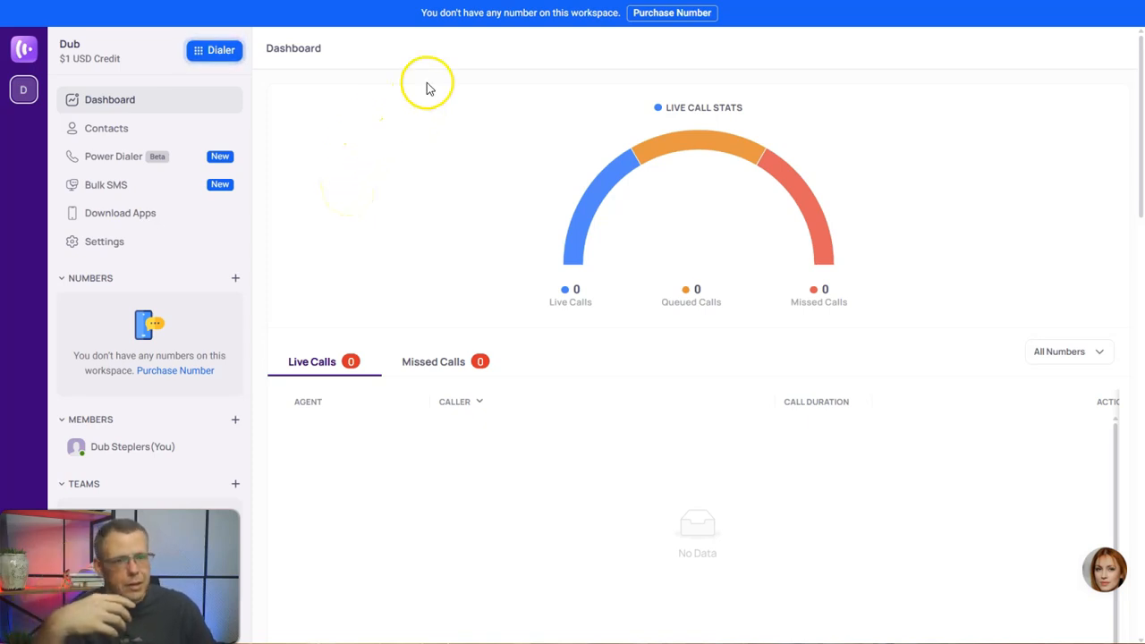
pyautogui.moveTo(432, 86)
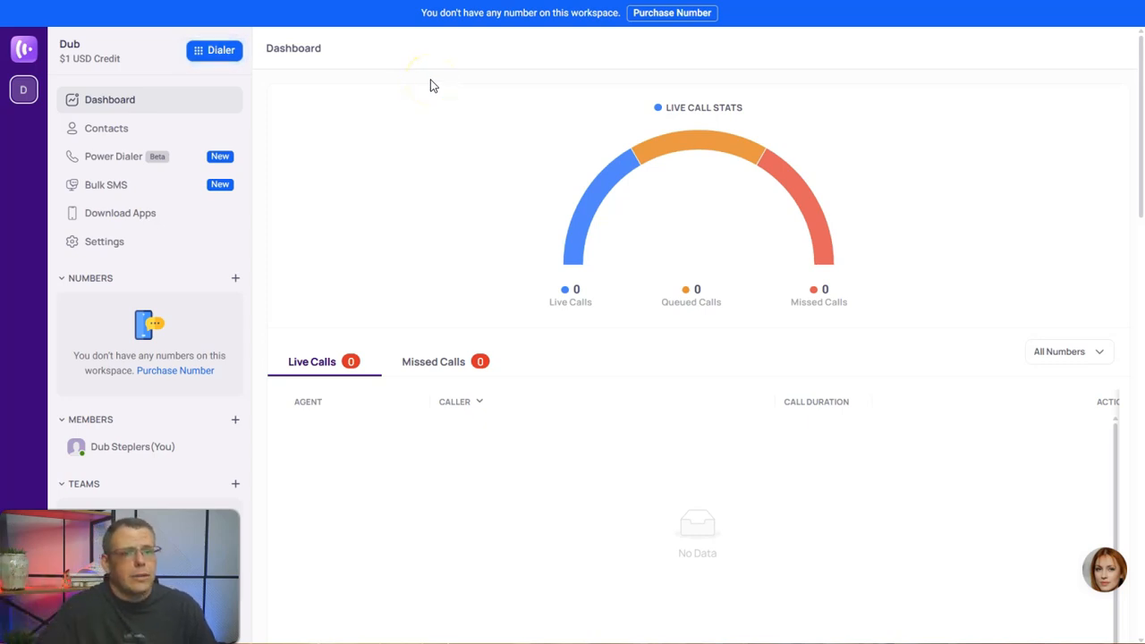
pyautogui.moveTo(401, 106)
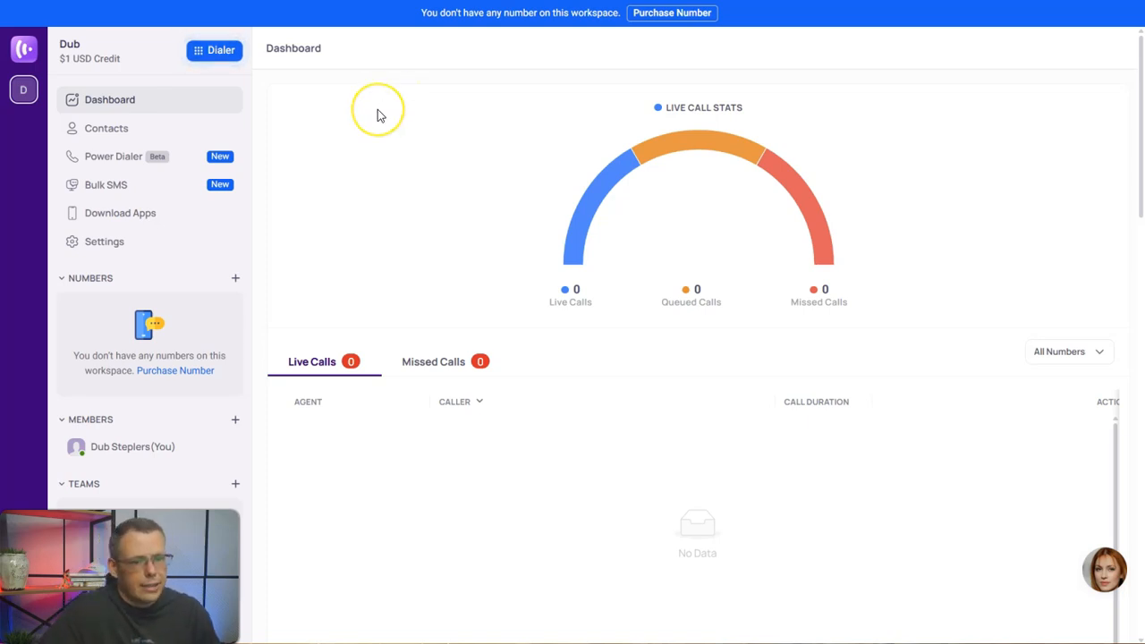
pyautogui.moveTo(376, 115)
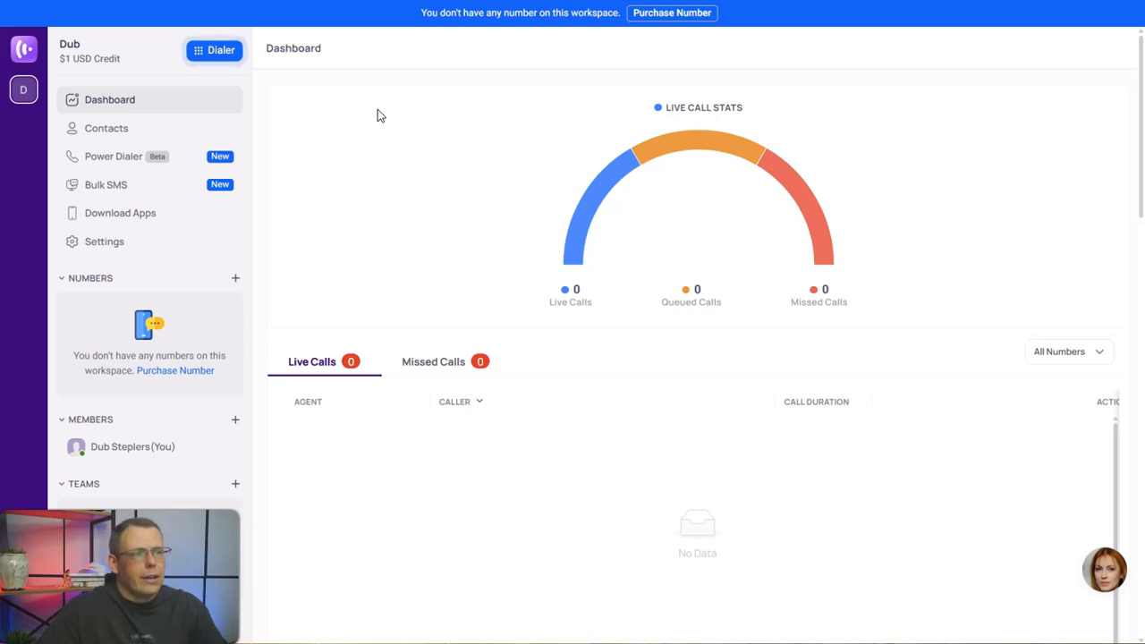
pyautogui.moveTo(408, 65)
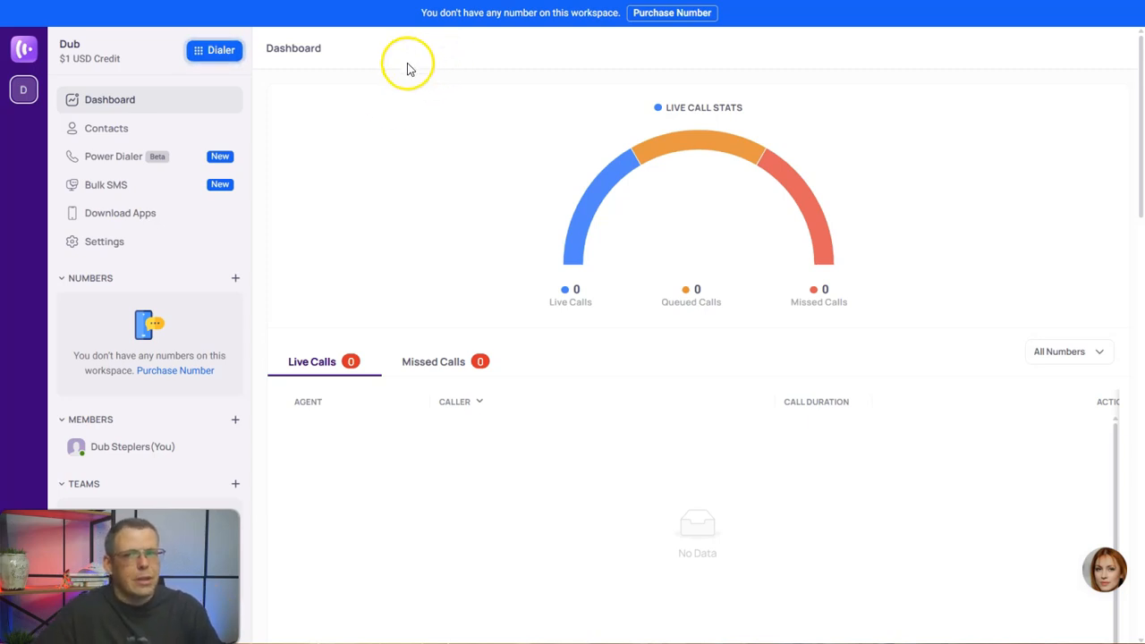
pyautogui.moveTo(147, 211)
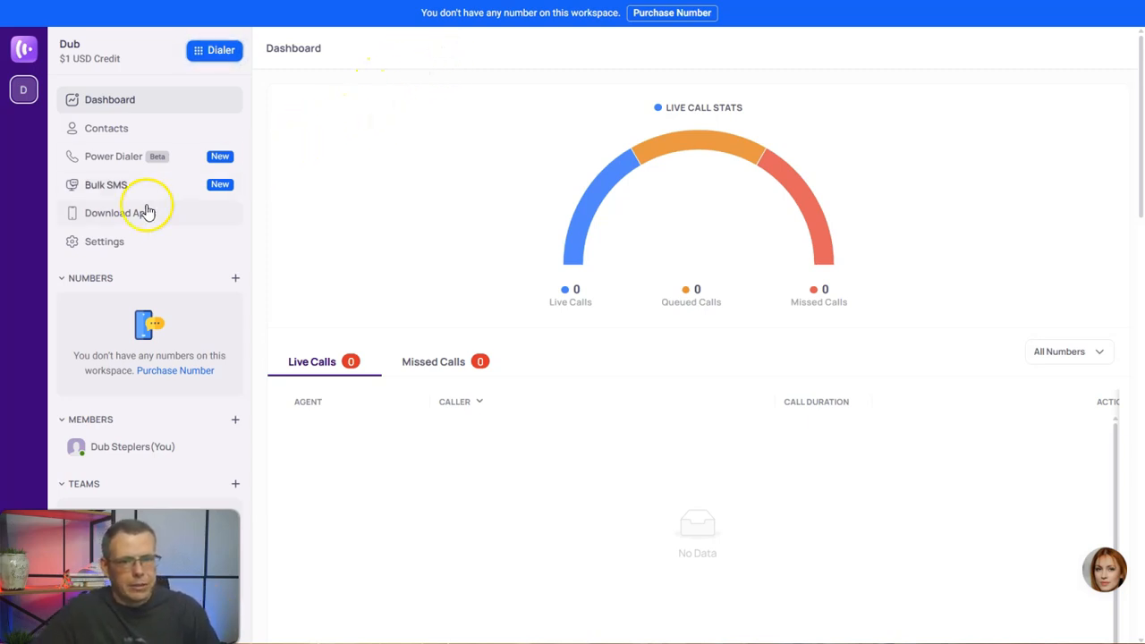
pyautogui.moveTo(140, 266)
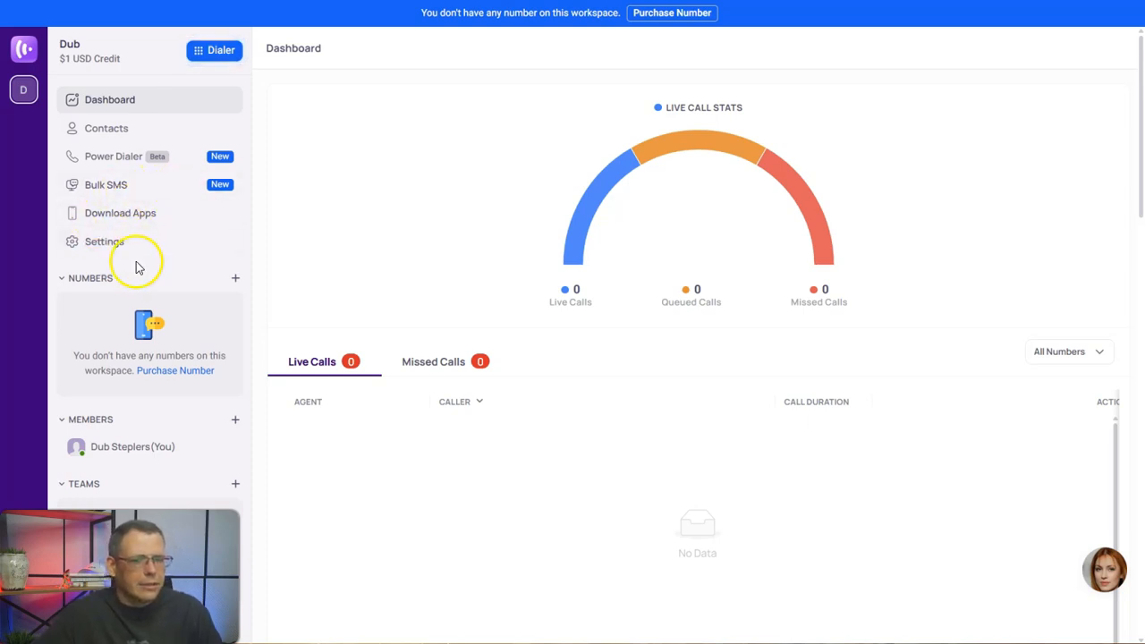
pyautogui.moveTo(694, 170)
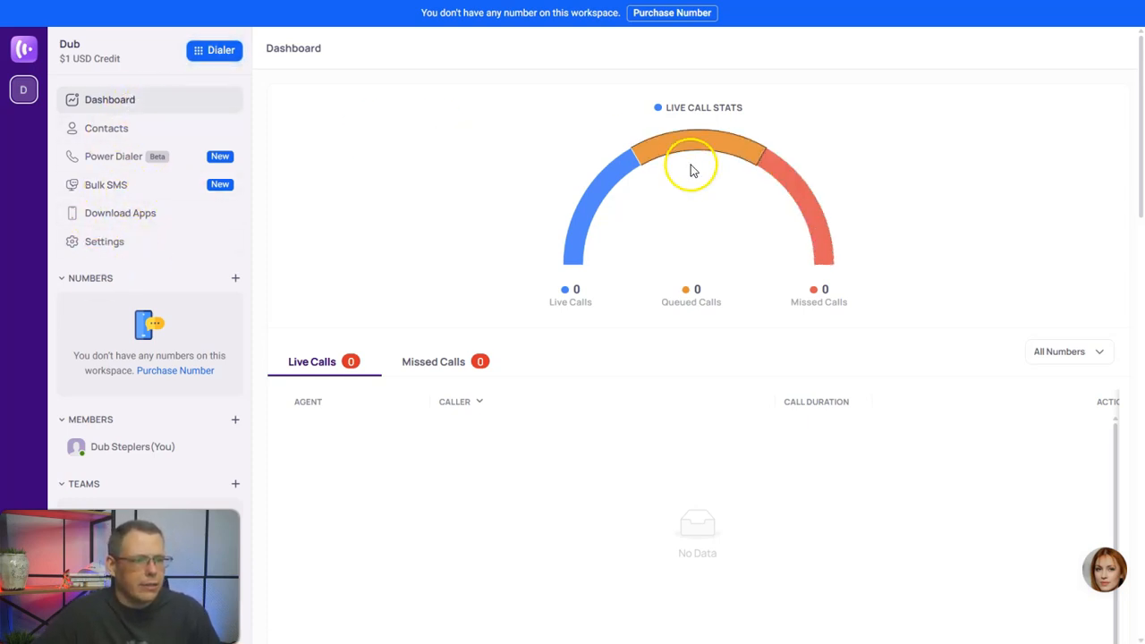
pyautogui.moveTo(905, 301)
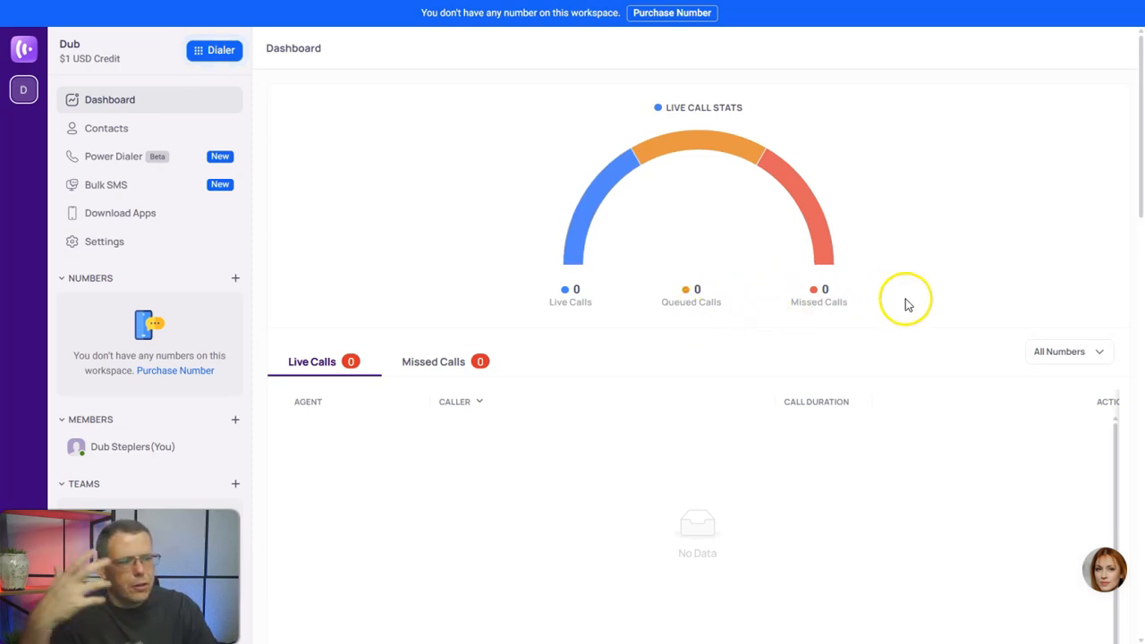
# - Show the empty Missed Calls list for the past 24 hours on the dashboard
pyautogui.click(433, 362)
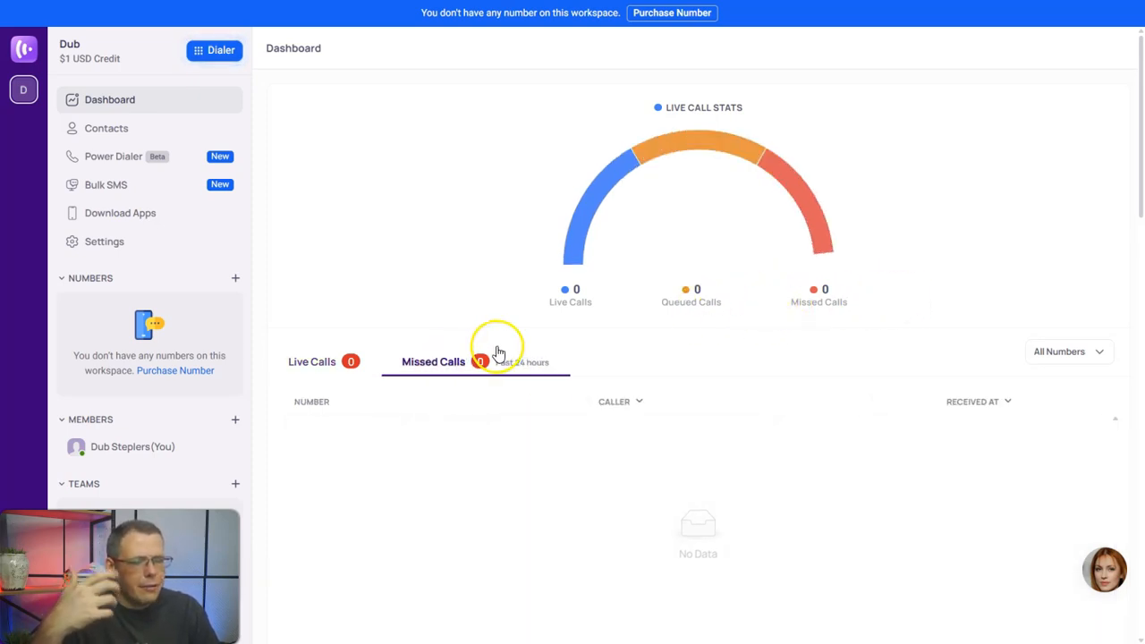
pyautogui.moveTo(117, 331)
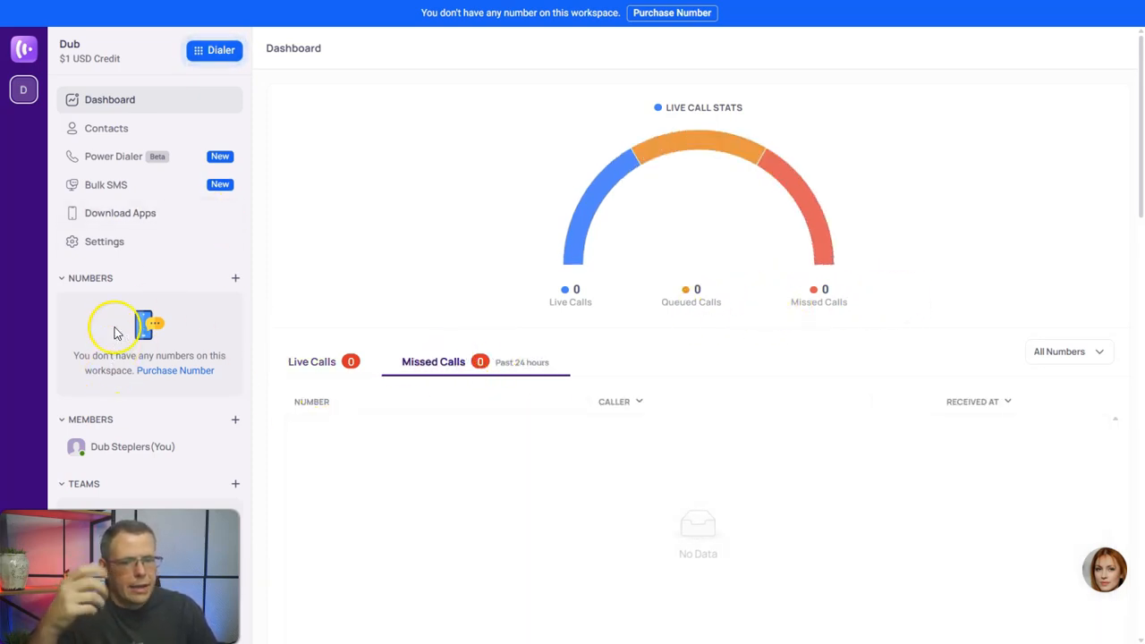
# - Go to the workspace Contacts page, which has no existing contacts
pyautogui.click(106, 128)
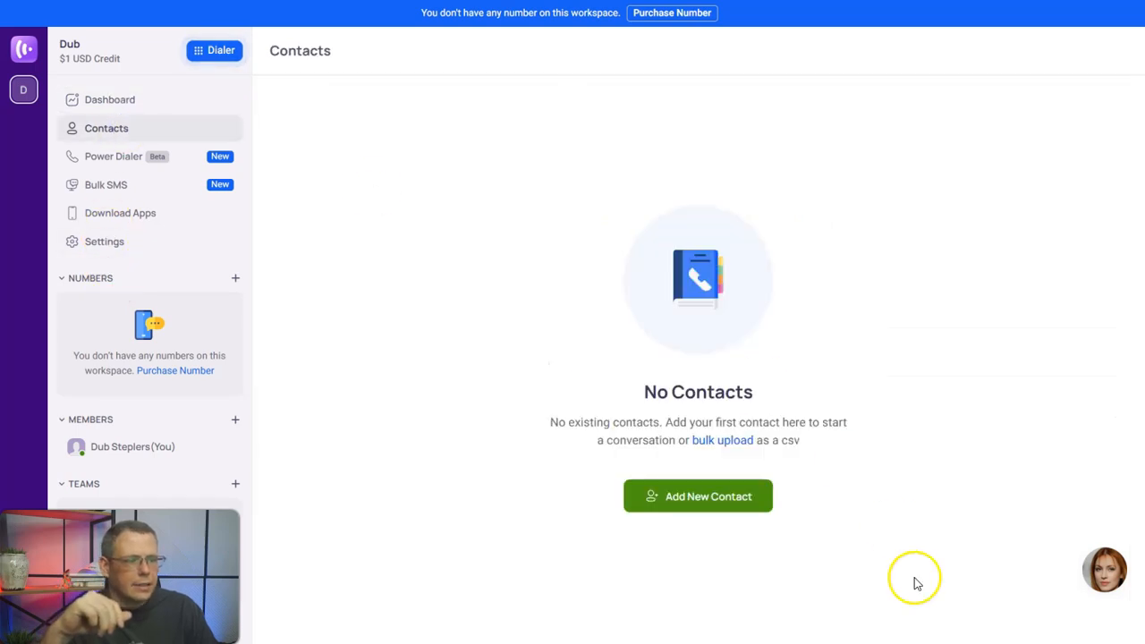
pyautogui.click(698, 498)
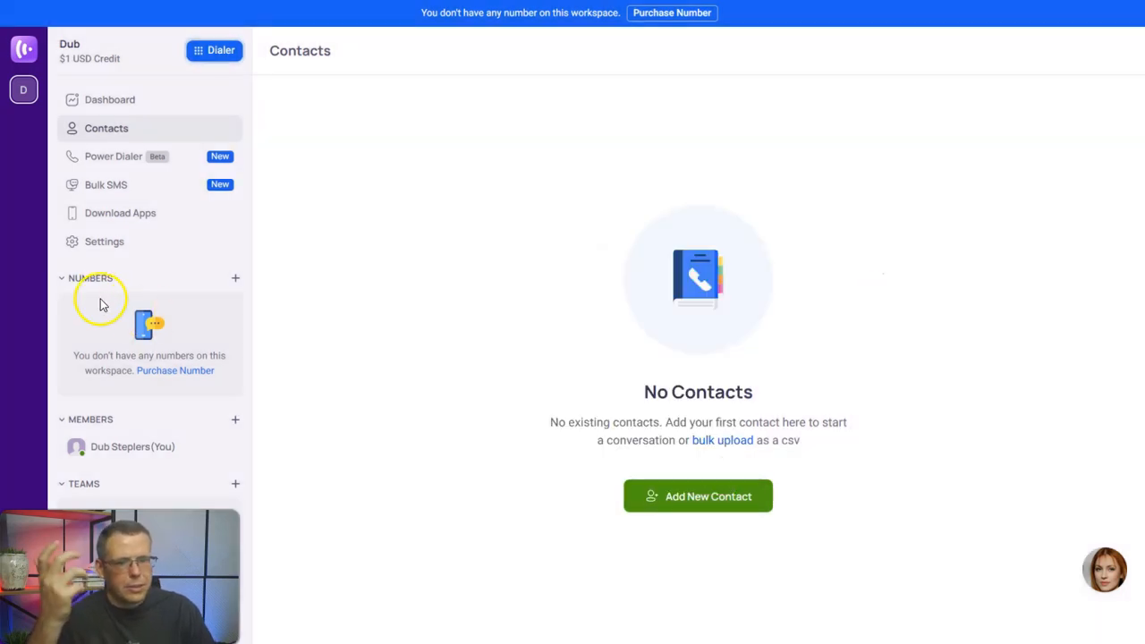
# - Start purchasing a number and choose VOIP, listing US local numbers at $4.0 monthly
pyautogui.click(175, 370)
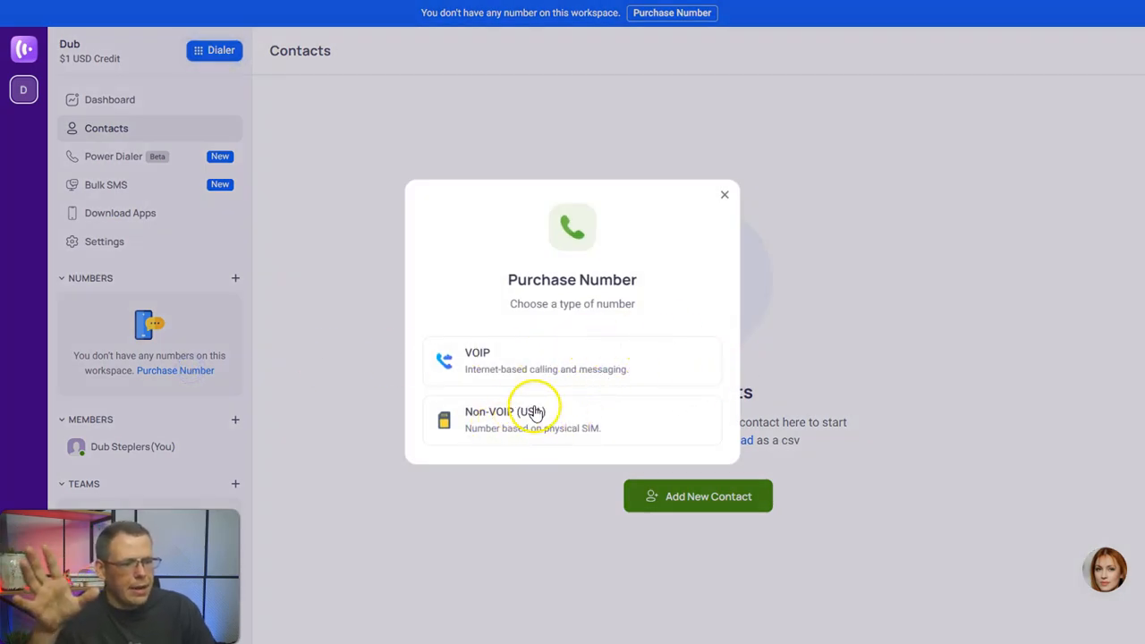
pyautogui.moveTo(541, 444)
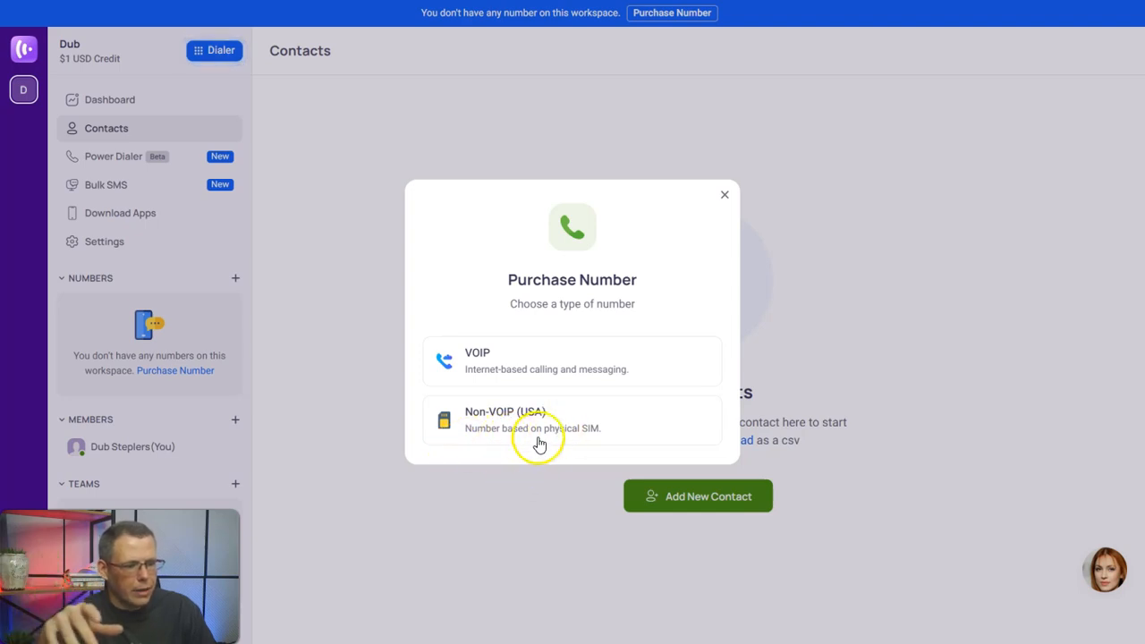
pyautogui.moveTo(476, 411)
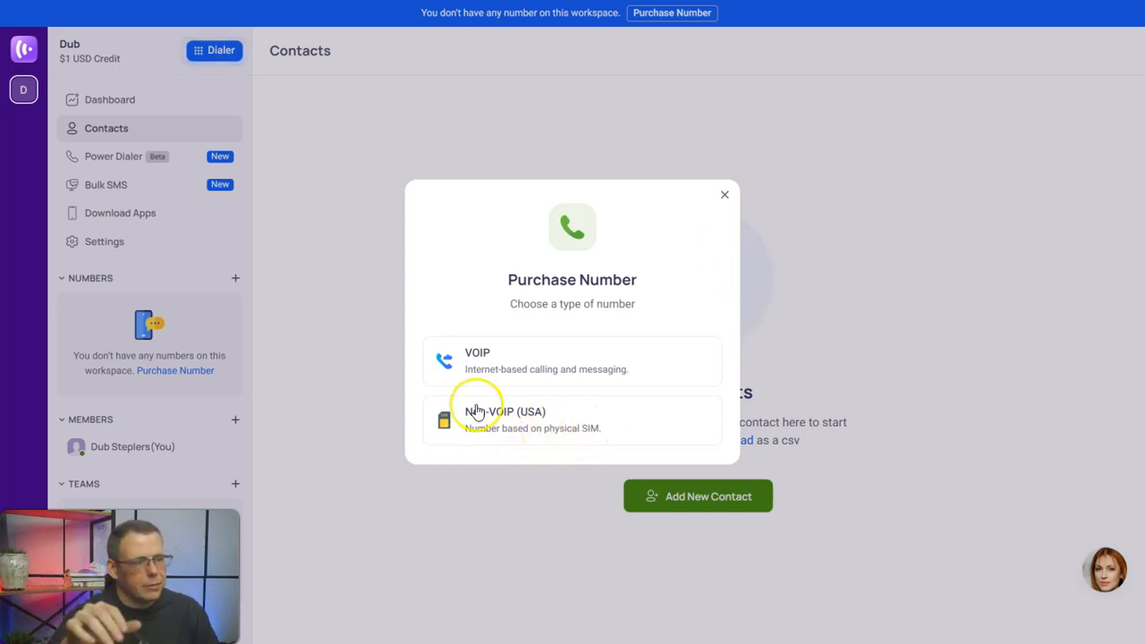
pyautogui.click(572, 361)
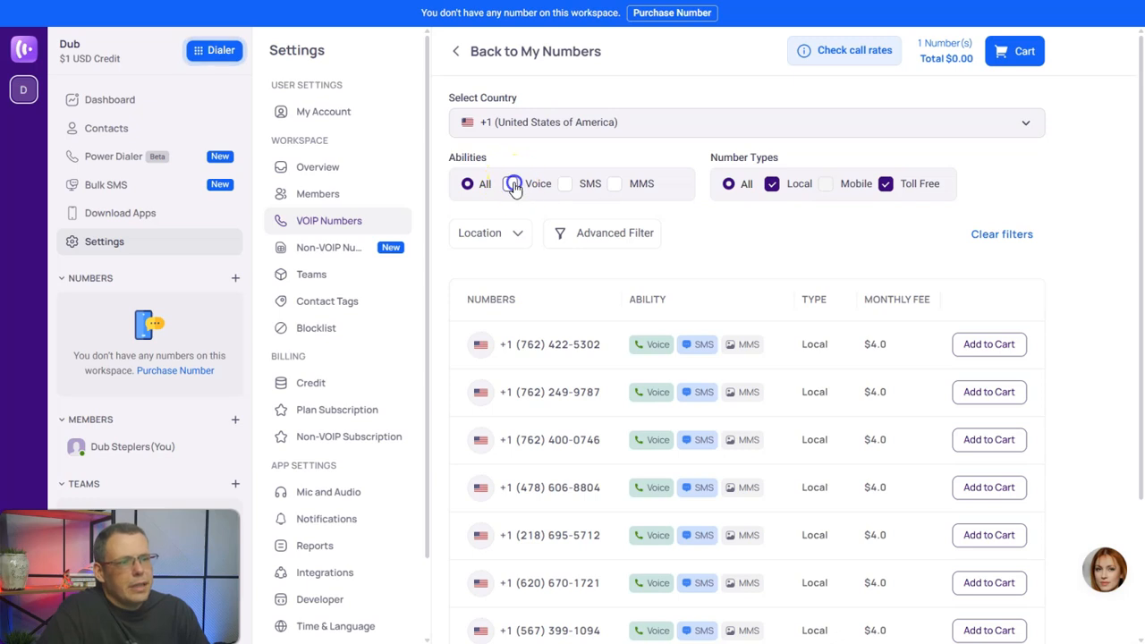
# - Toggle the Voice and SMS ability filters, leaving only SMS ticked and not yet applied
pyautogui.click(616, 182)
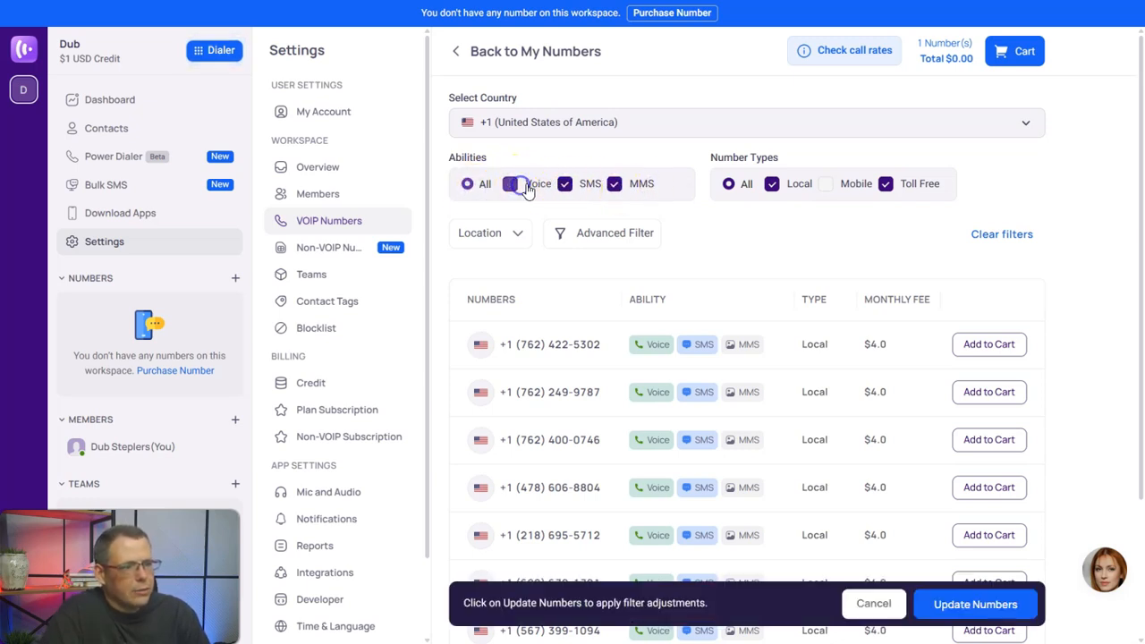
pyautogui.click(512, 183)
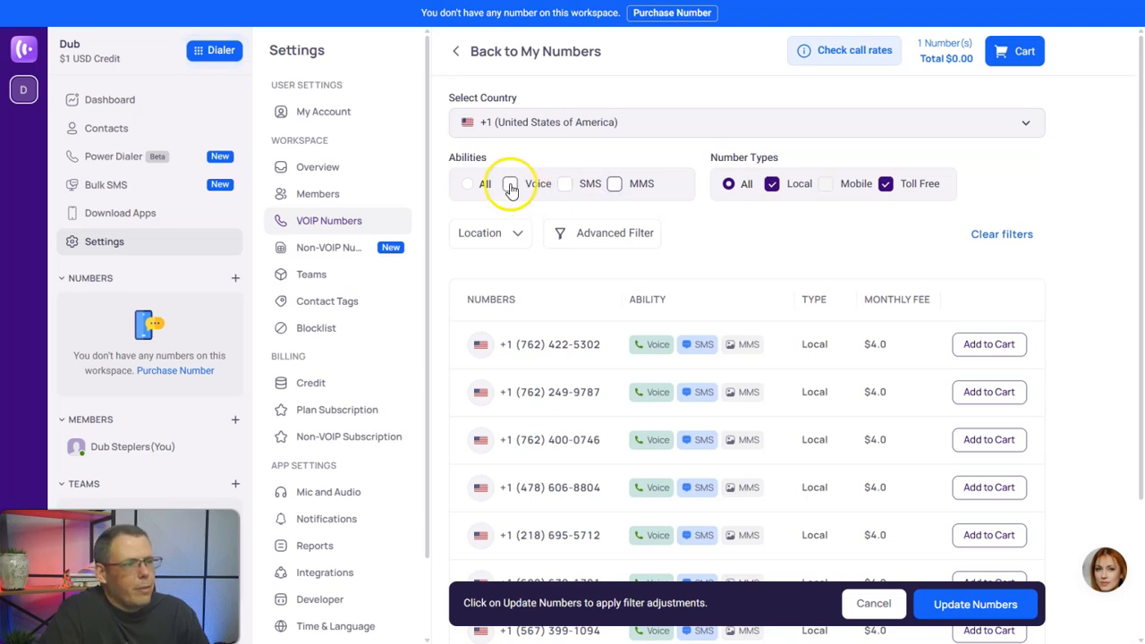
pyautogui.click(510, 183)
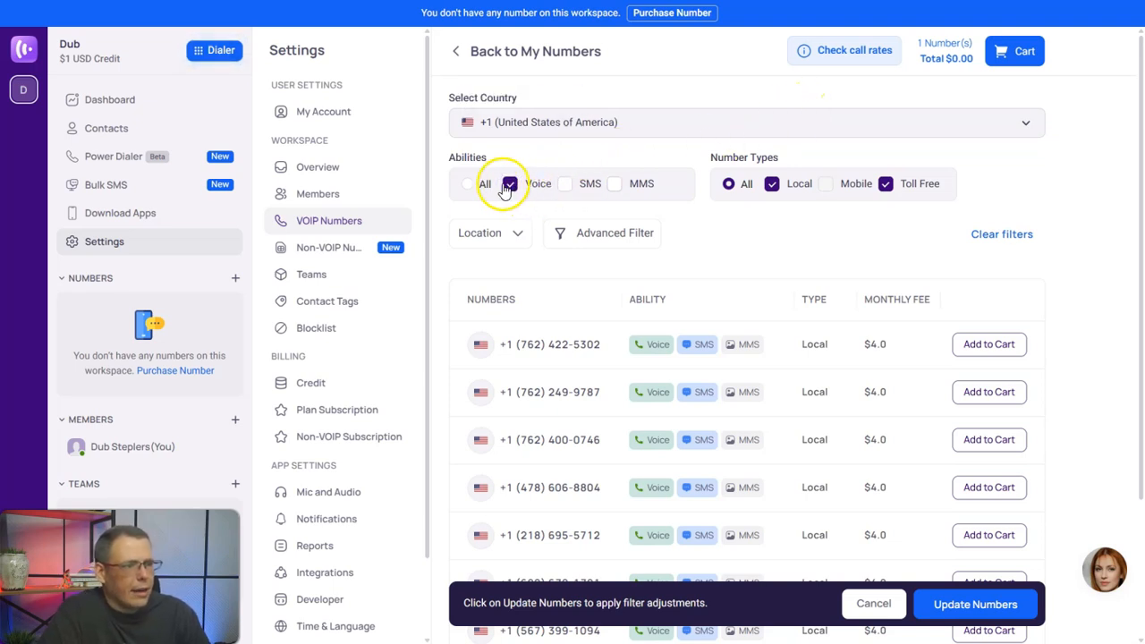
pyautogui.click(565, 182)
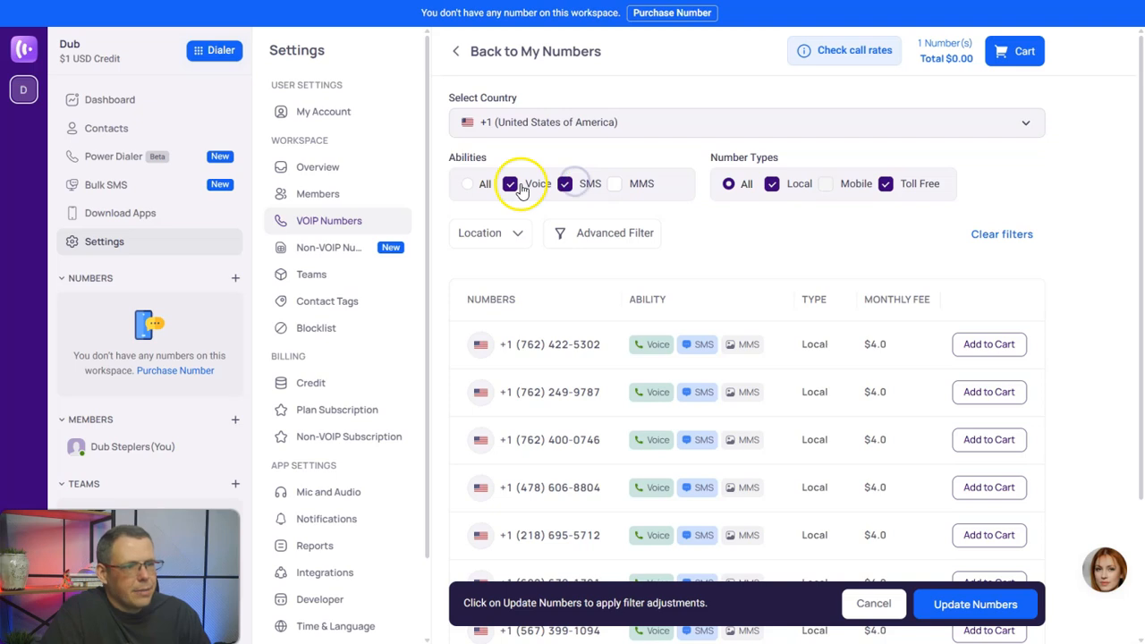
pyautogui.click(510, 182)
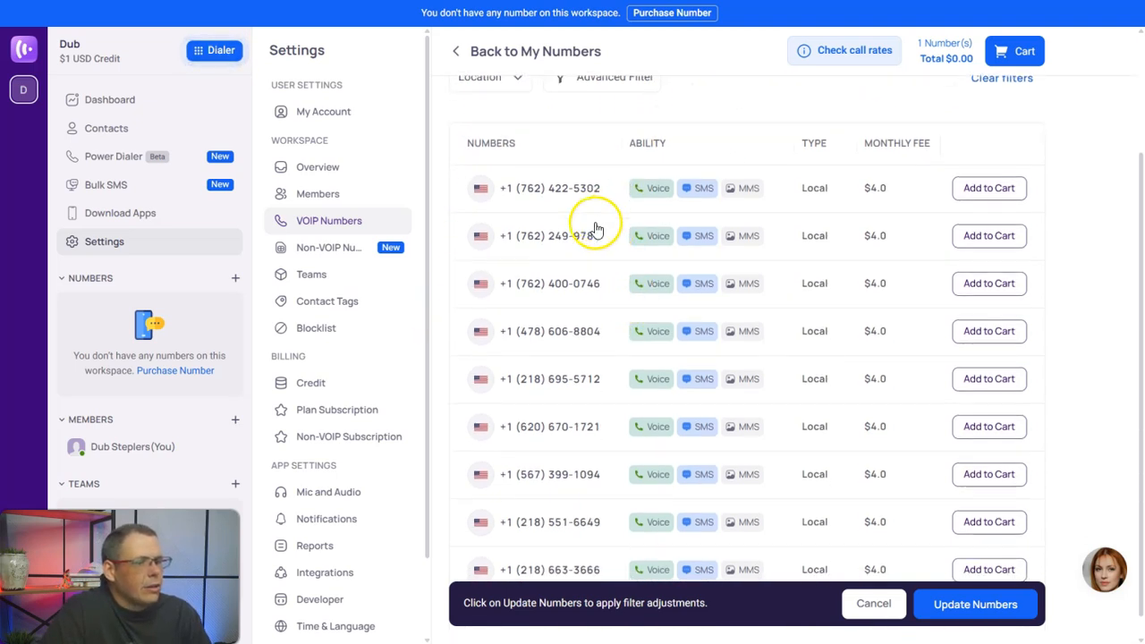
pyautogui.scroll(3)
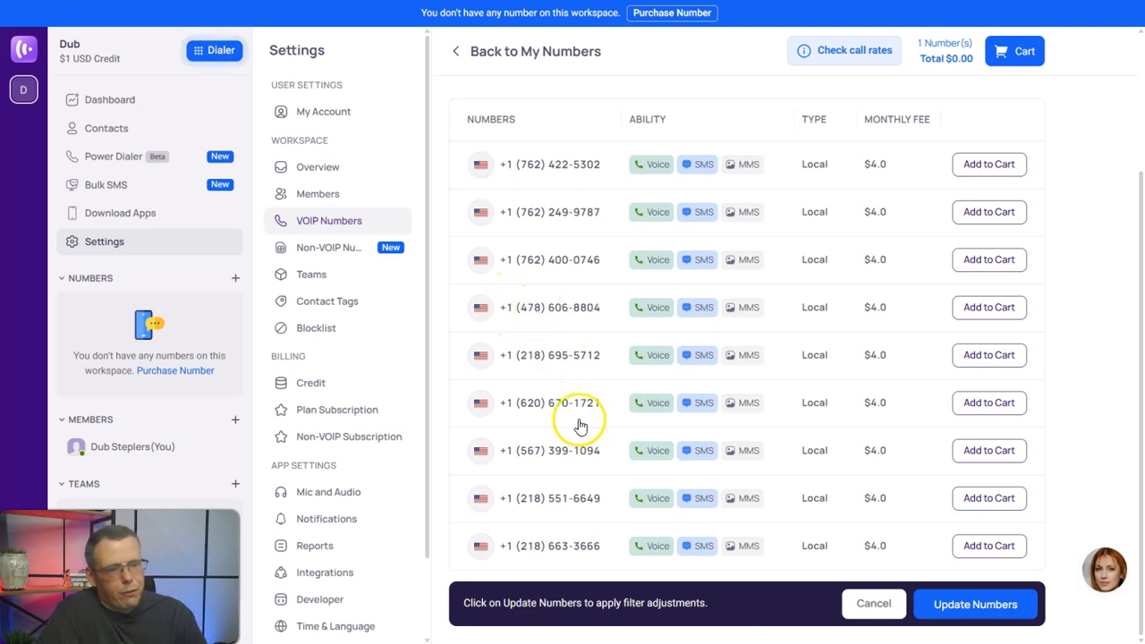
pyautogui.moveTo(544, 512)
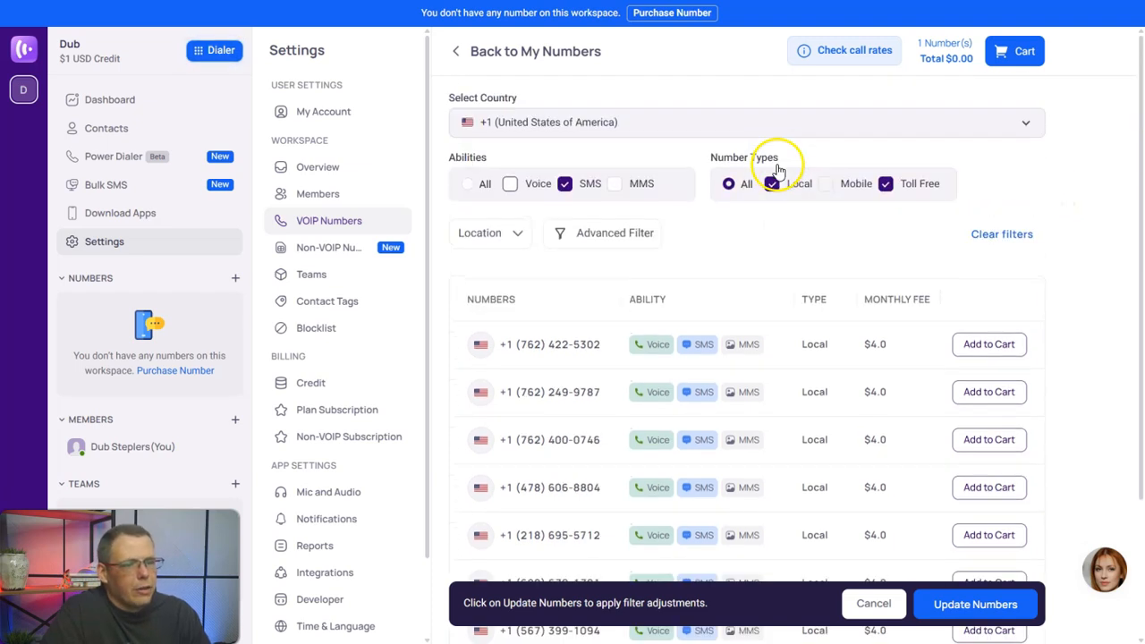
pyautogui.moveTo(349, 193)
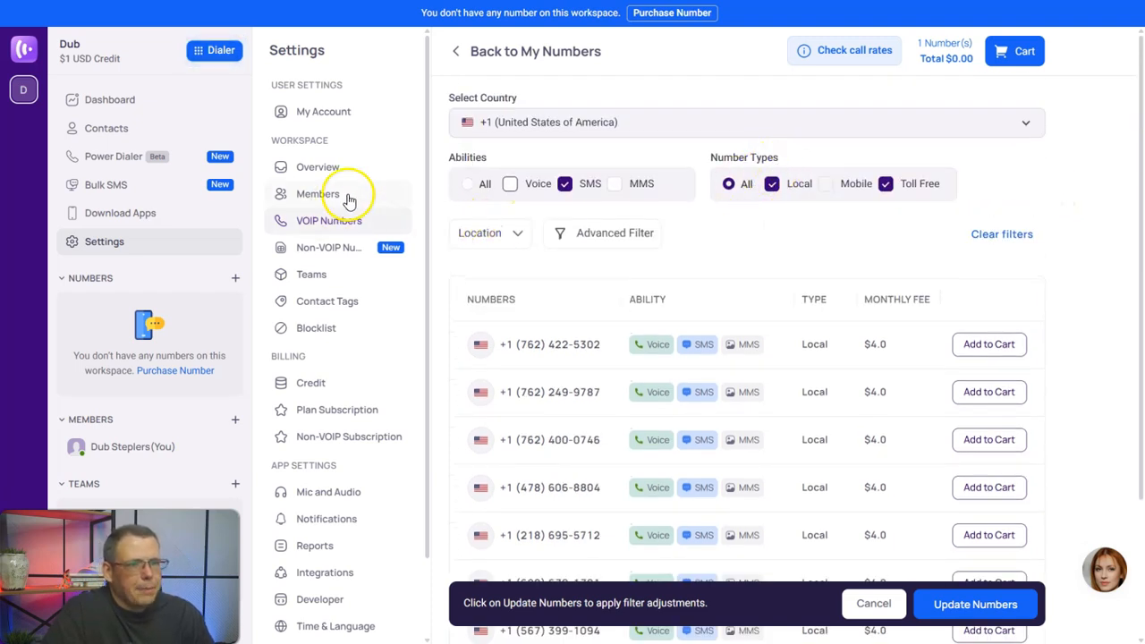
pyautogui.moveTo(143, 241)
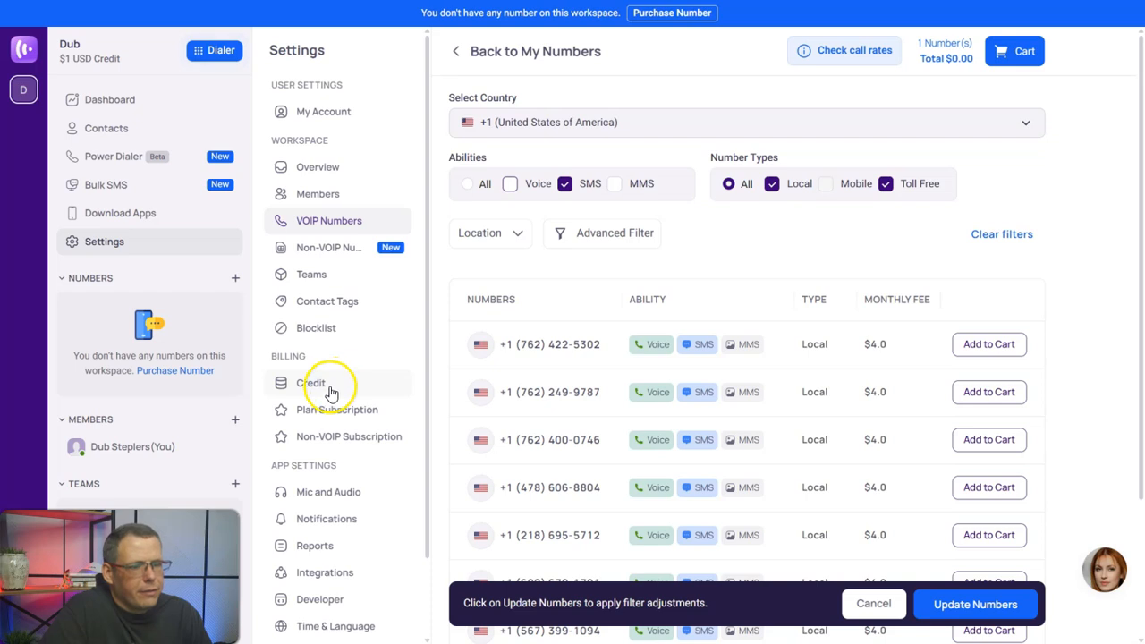
# - View the Credit billing page with $1 USD balance, notification and auto-recharge off
pyautogui.click(312, 383)
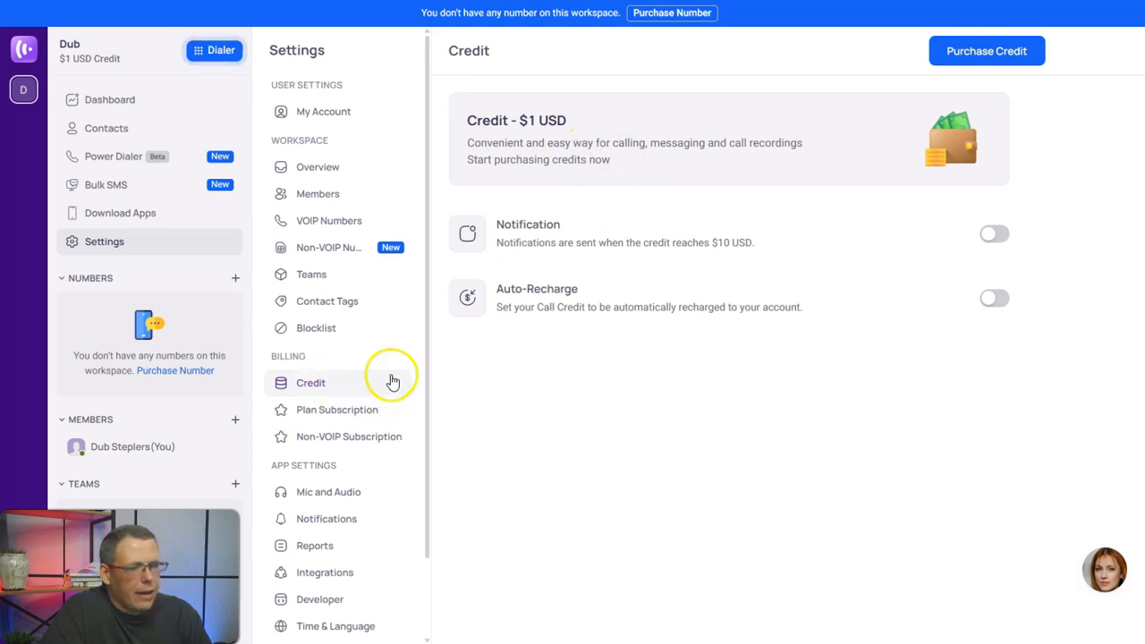
pyautogui.moveTo(336, 415)
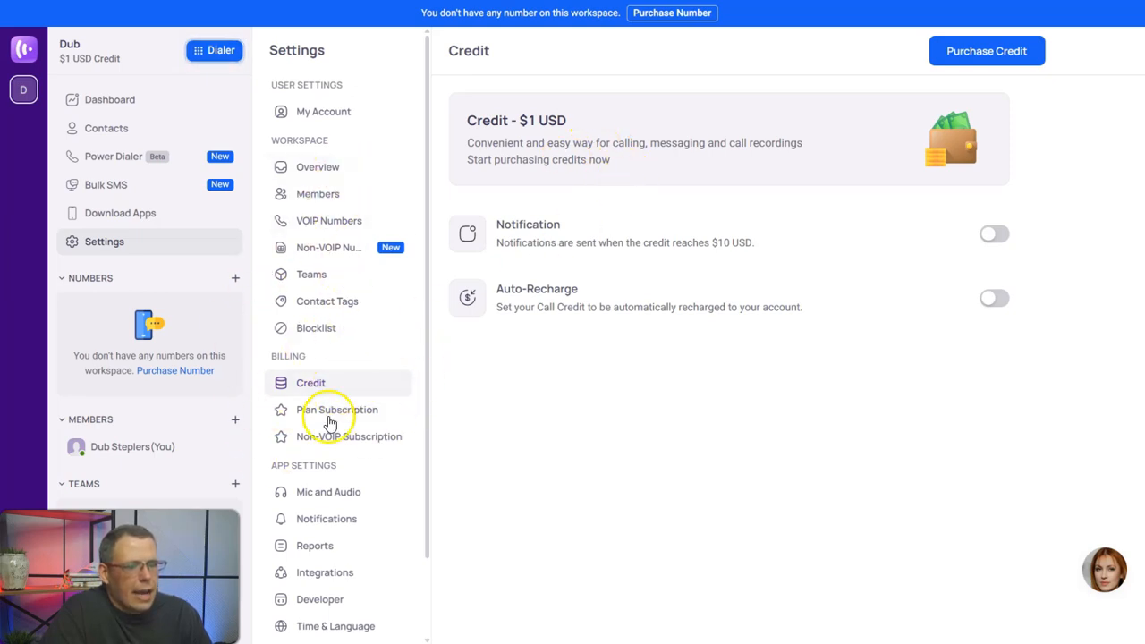
pyautogui.scroll(-3)
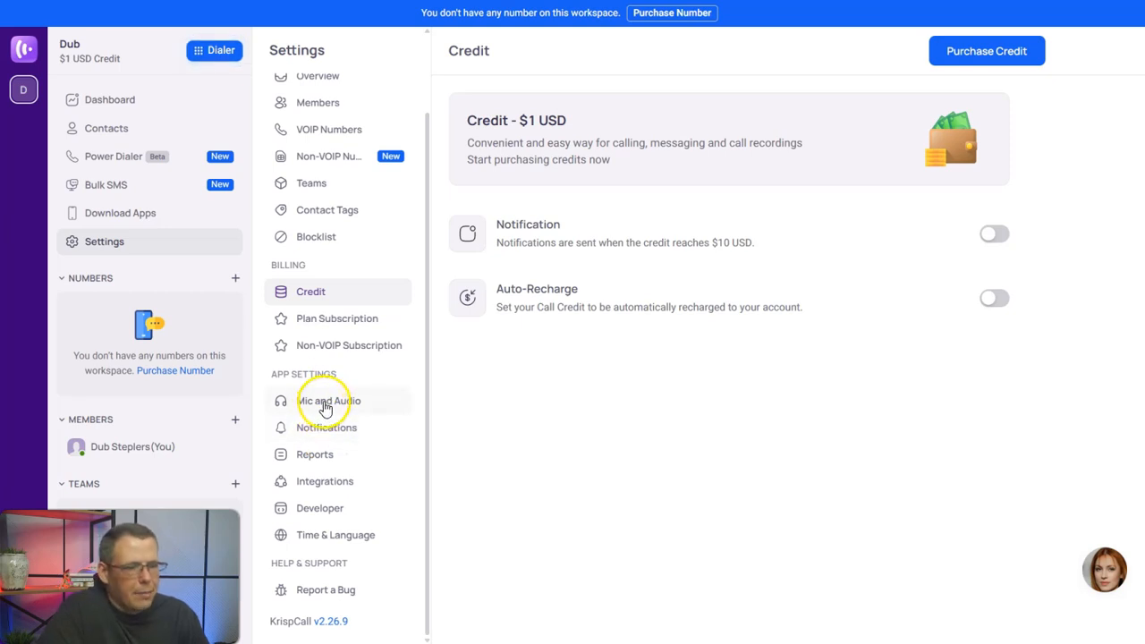
pyautogui.moveTo(367, 319)
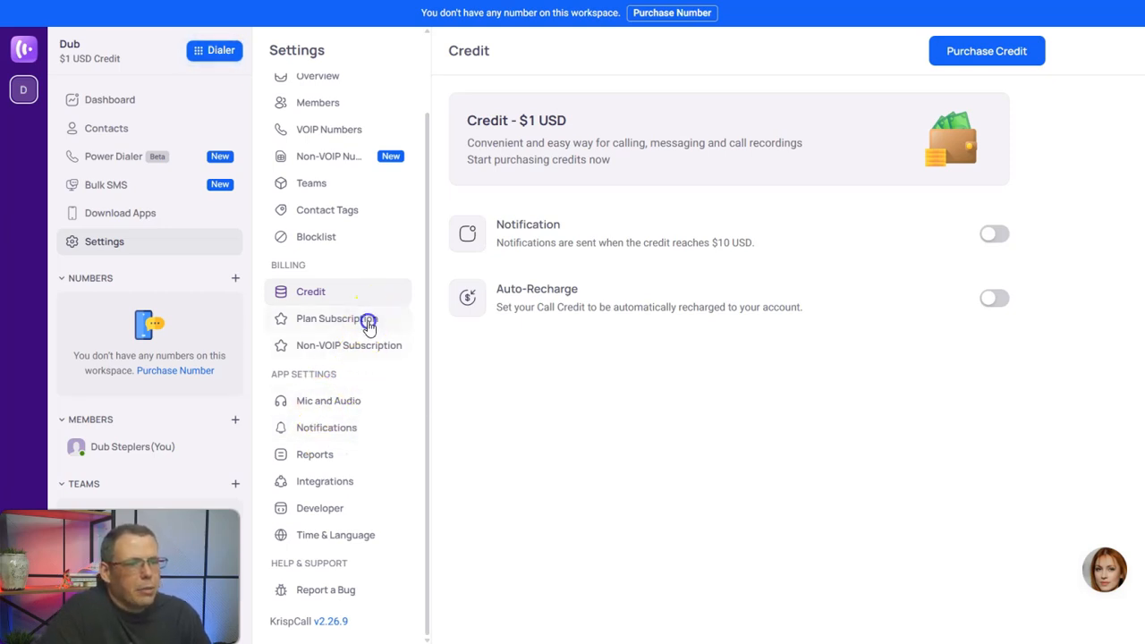
# - Review the Plan Subscription details: Standard monthly plan at $40.00 with auto-renew on
pyautogui.click(336, 319)
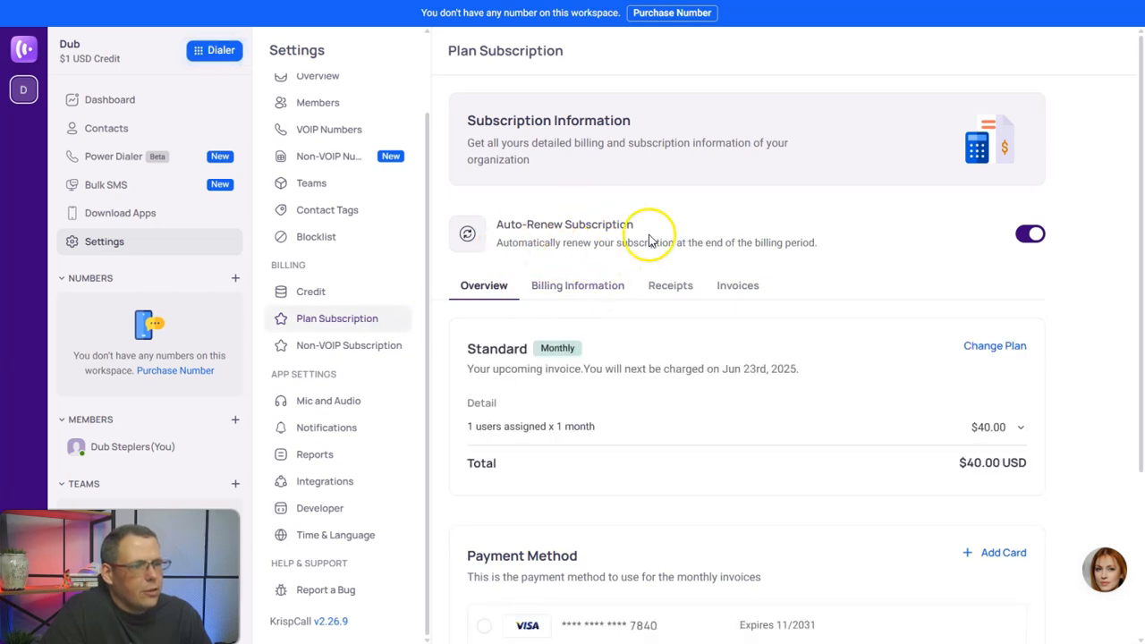
pyautogui.scroll(-3)
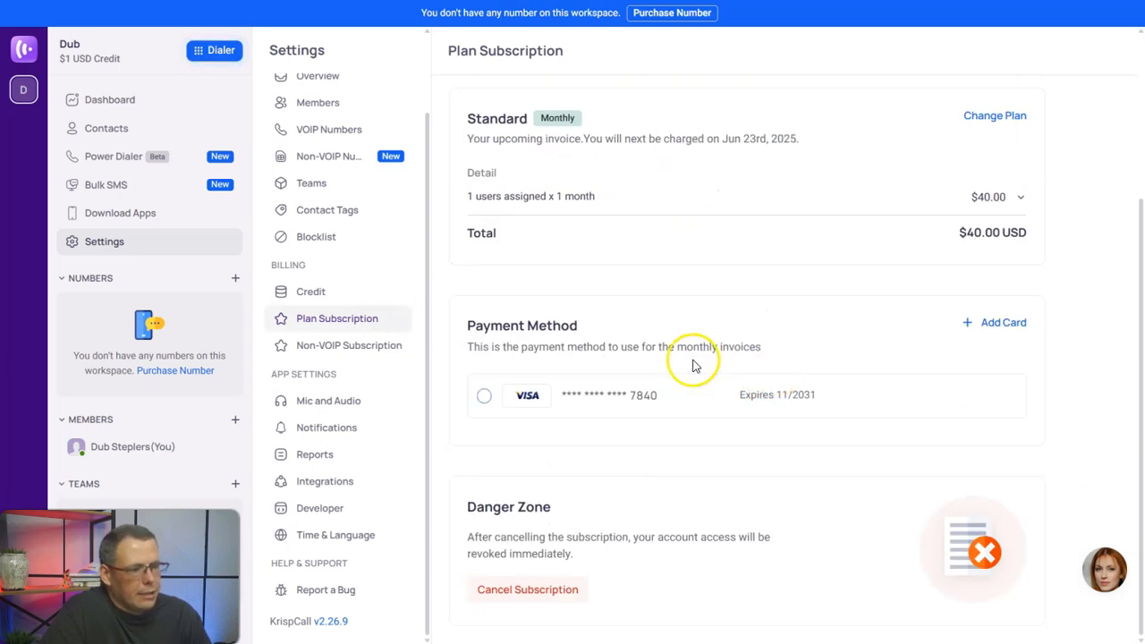
pyautogui.scroll(3)
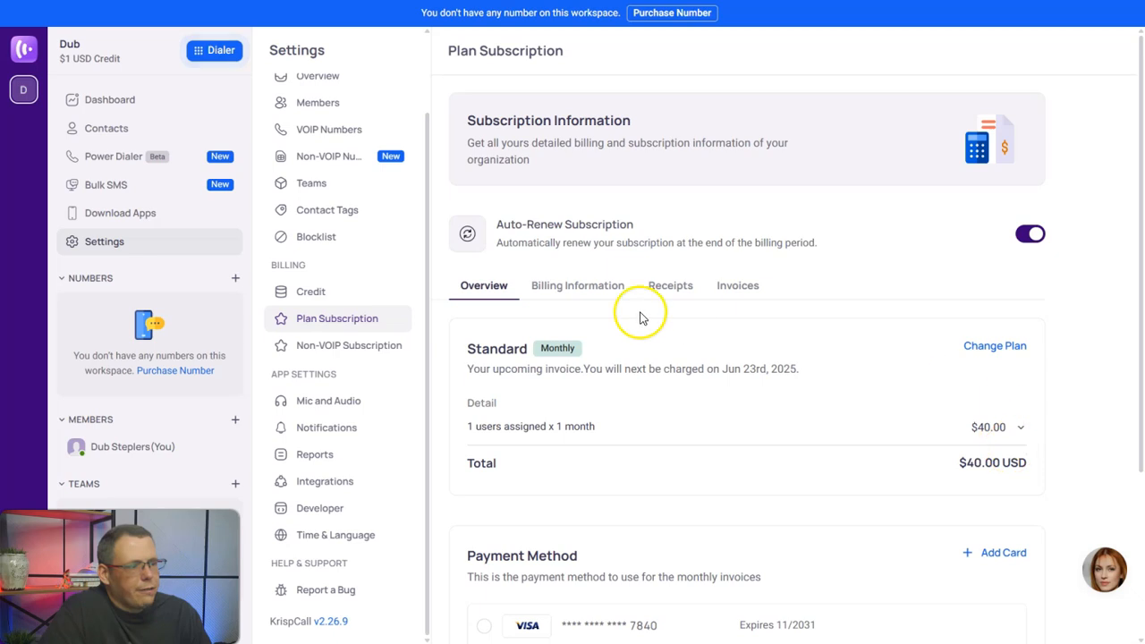
pyautogui.scroll(-3)
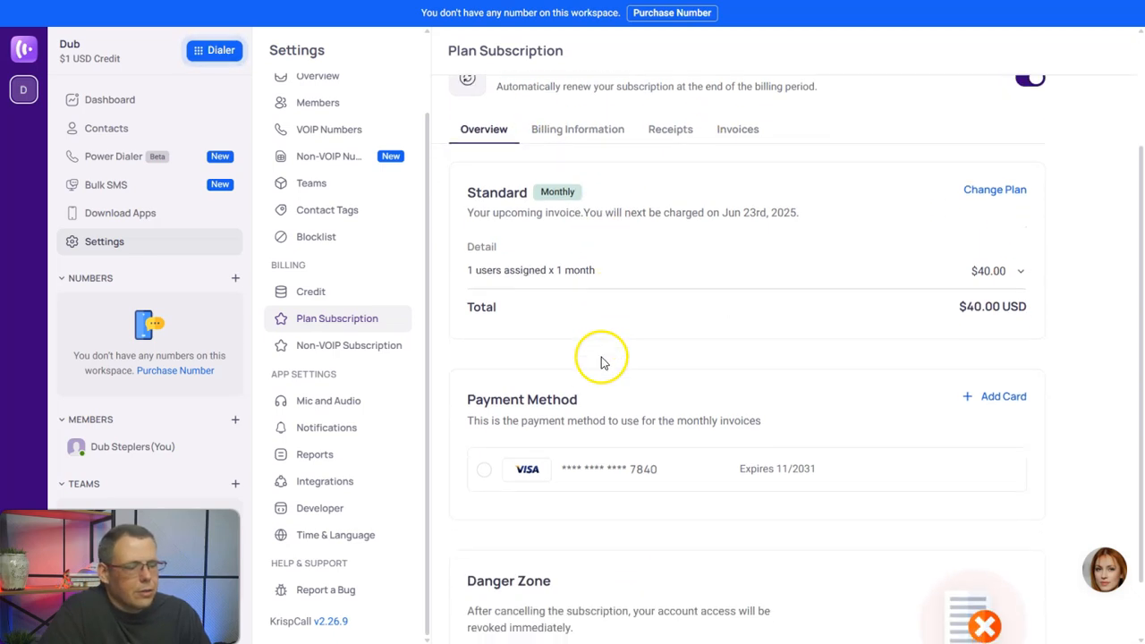
pyautogui.scroll(3)
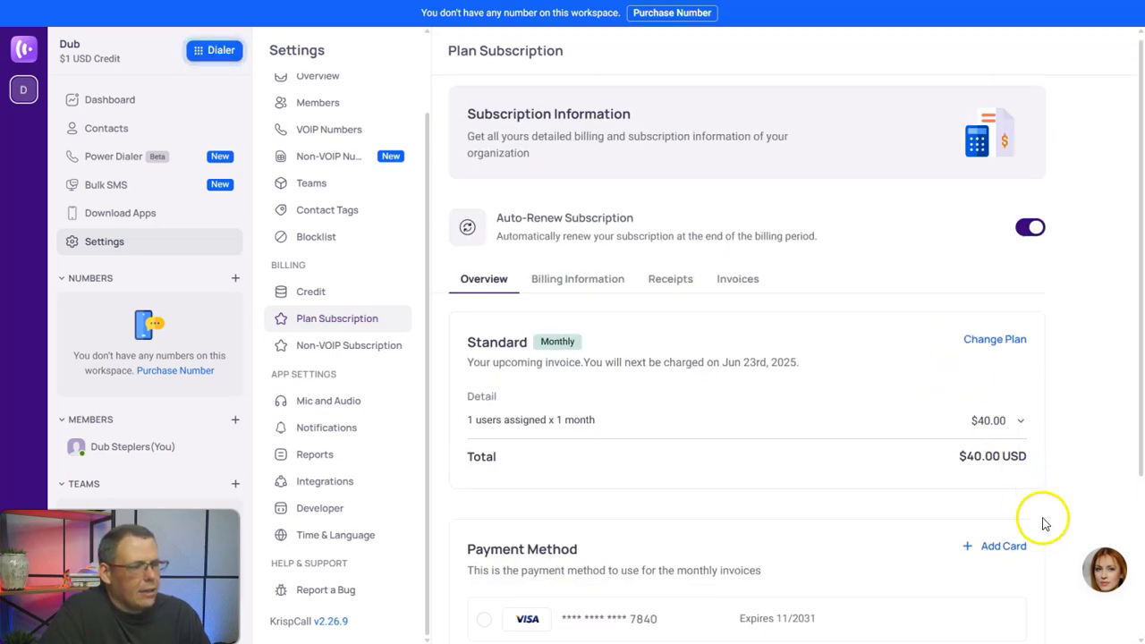
pyautogui.moveTo(999, 555)
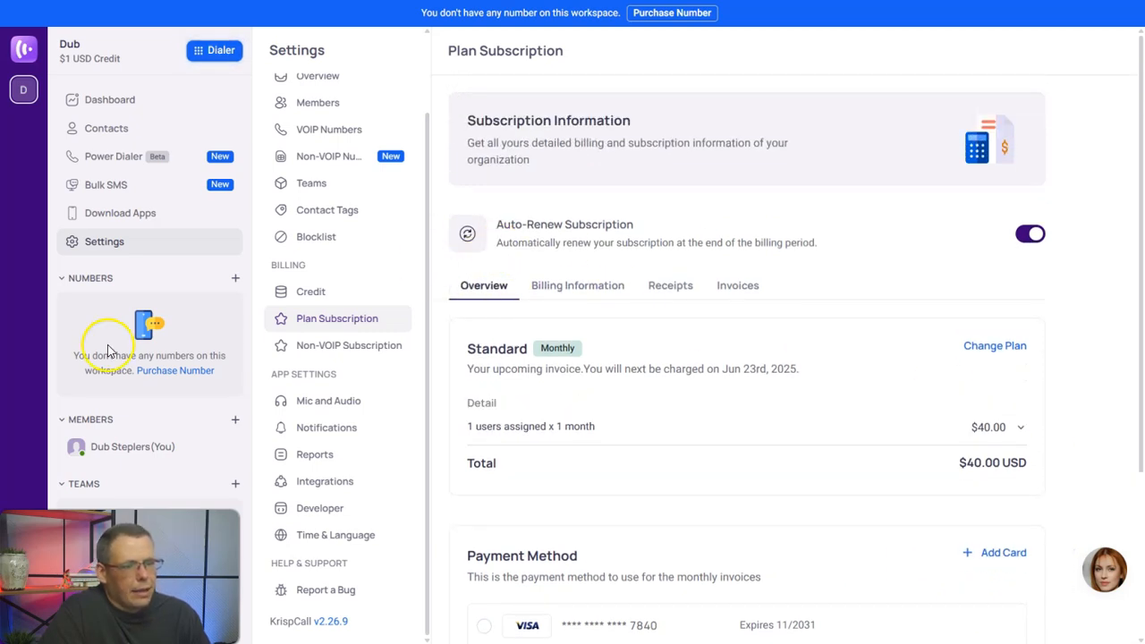
pyautogui.moveTo(326, 211)
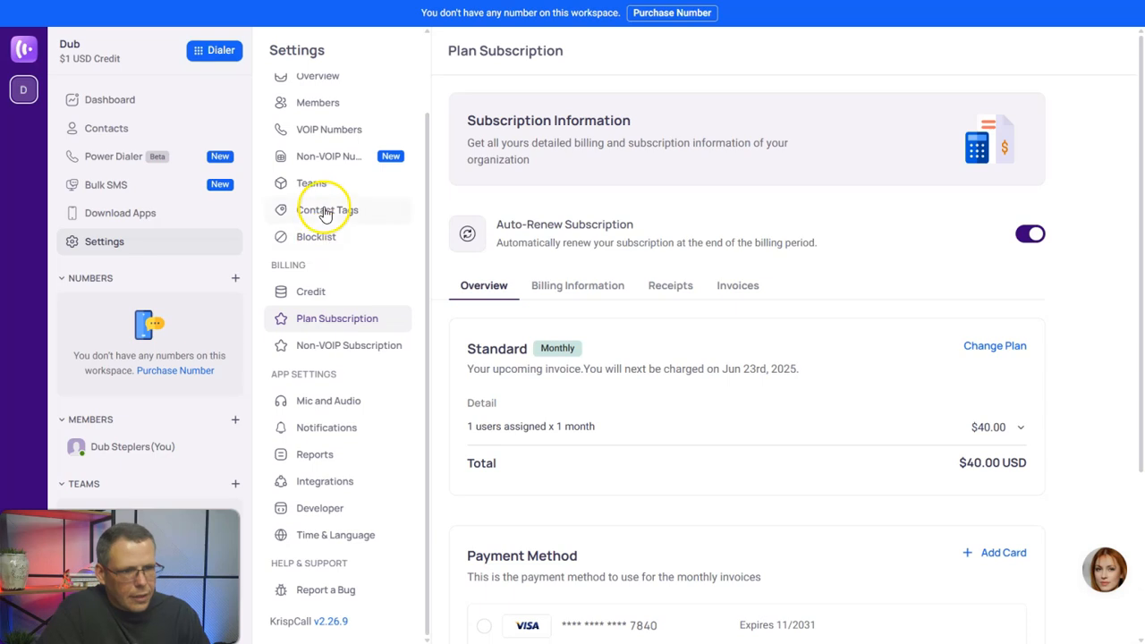
# - Visit the Teams, VOIP Numbers and Members settings, then the Dub workspace Overview
pyautogui.click(312, 183)
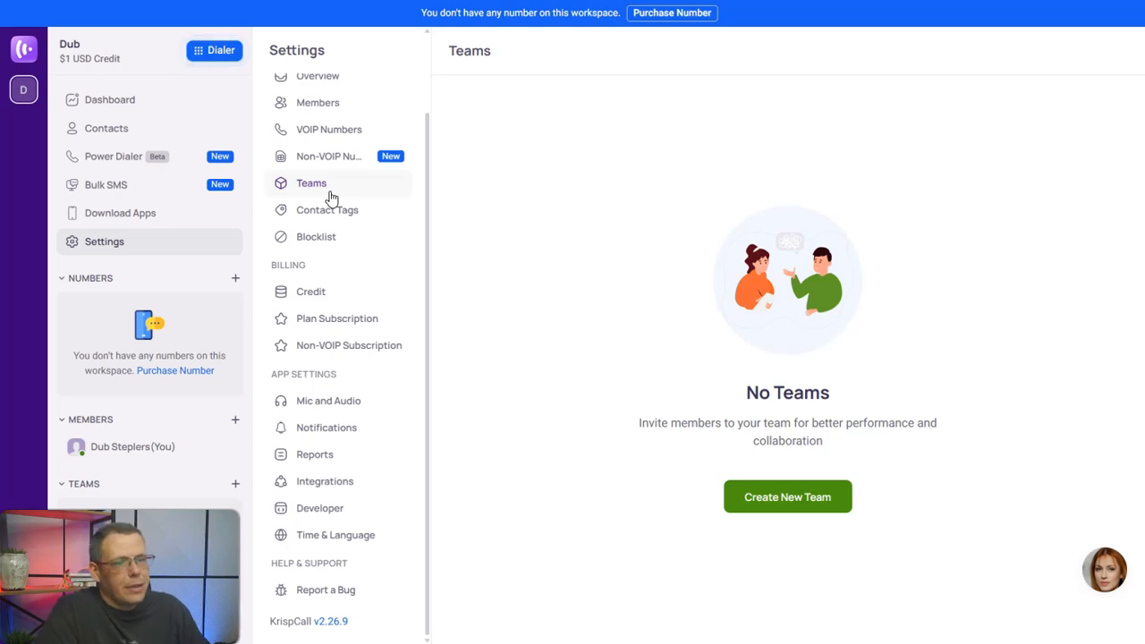
pyautogui.click(787, 497)
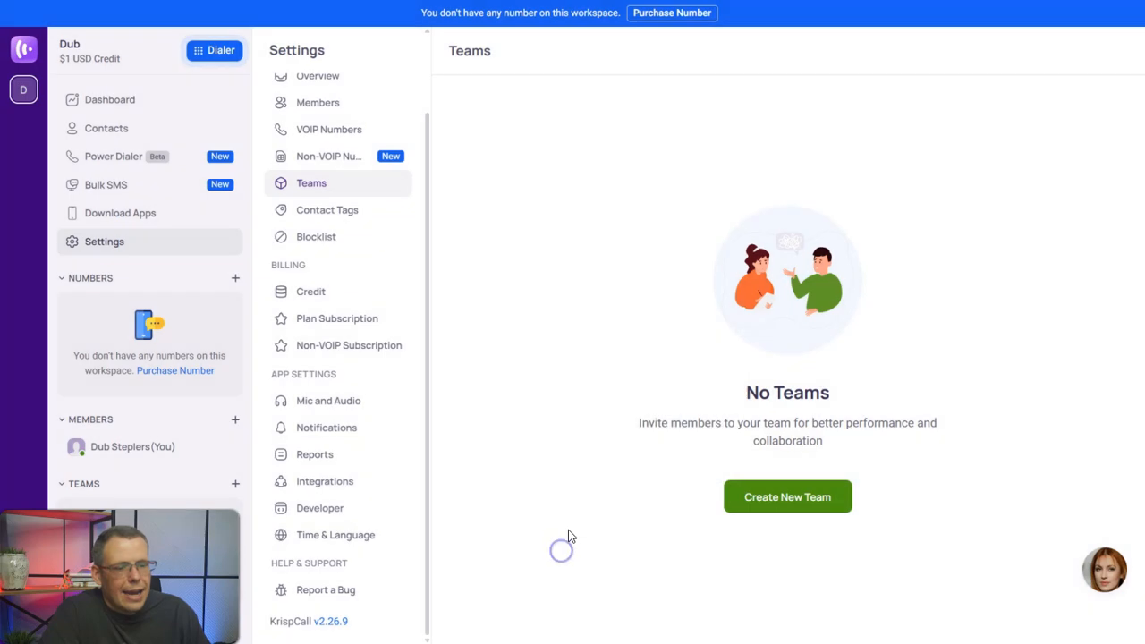
pyautogui.moveTo(351, 188)
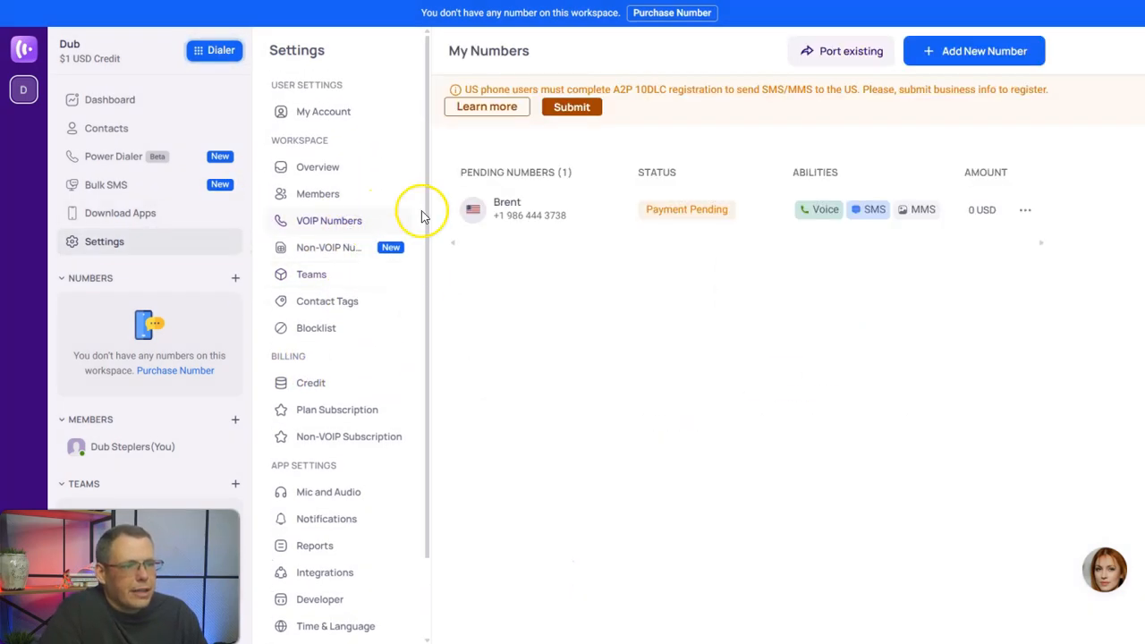
pyautogui.moveTo(319, 213)
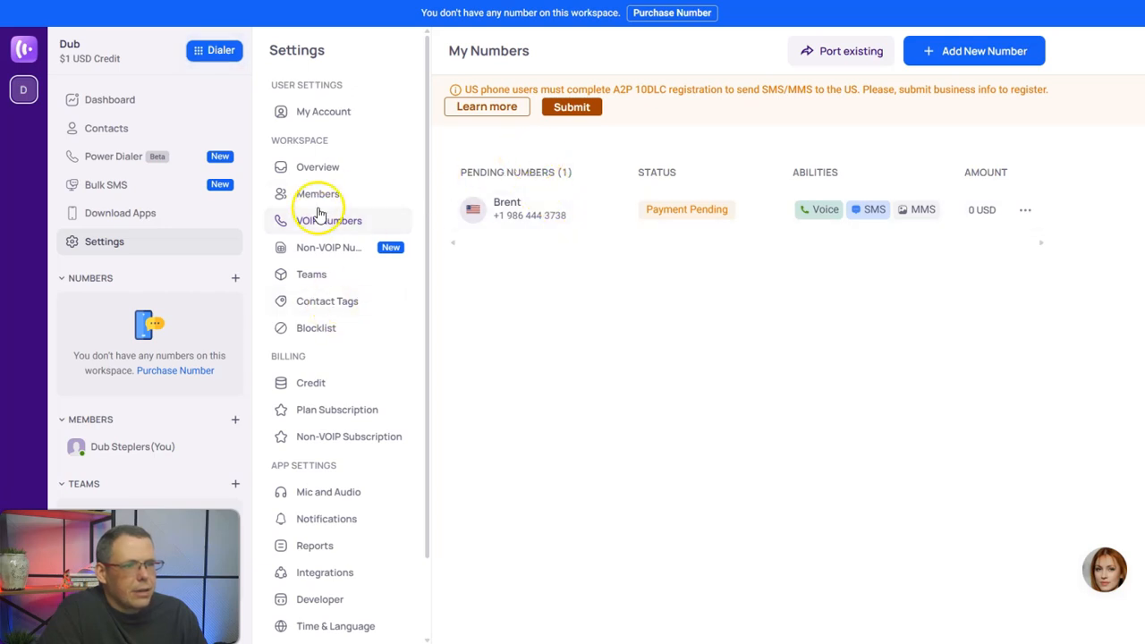
pyautogui.click(318, 194)
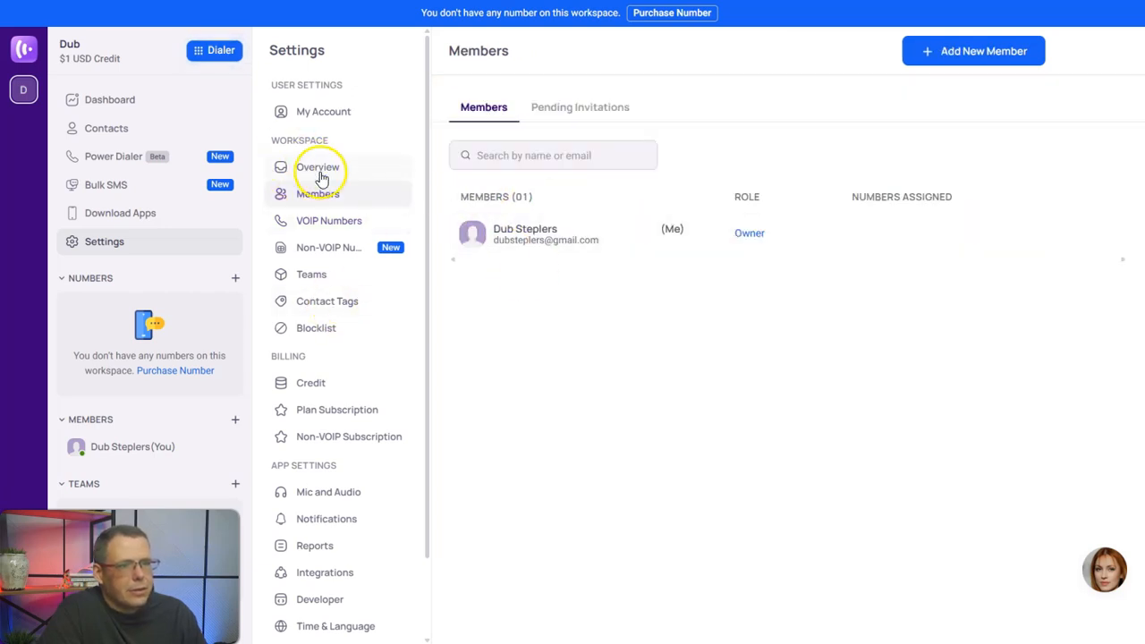
pyautogui.click(318, 168)
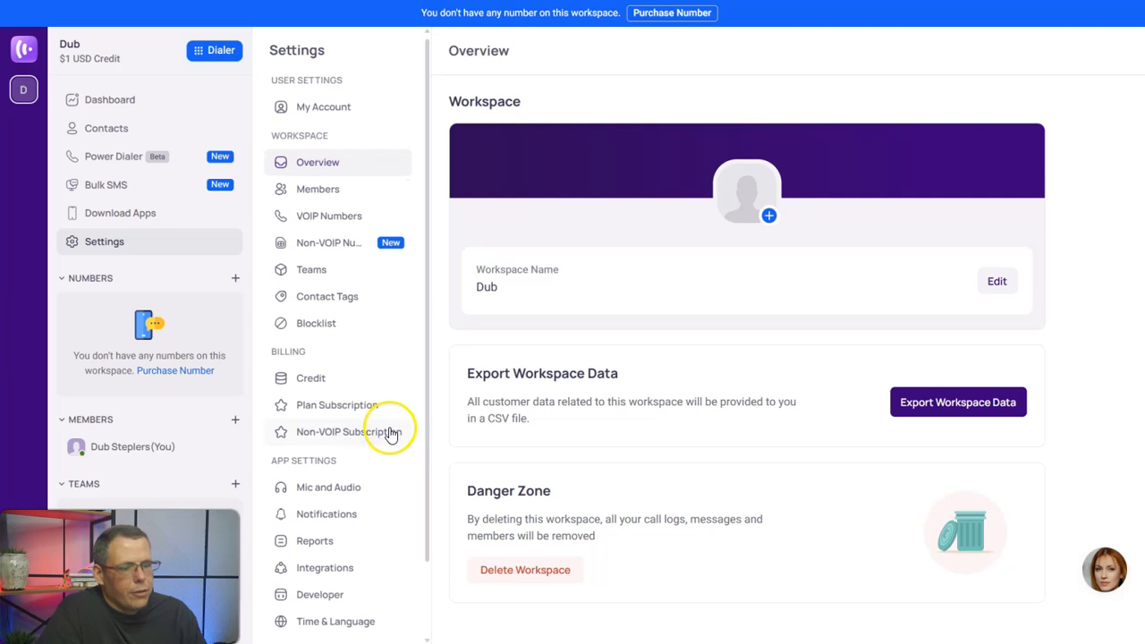
# - Browse the Integrations catalogue down past HubSpot and Pipedrive to Copper and Microsoft Teams
pyautogui.click(326, 568)
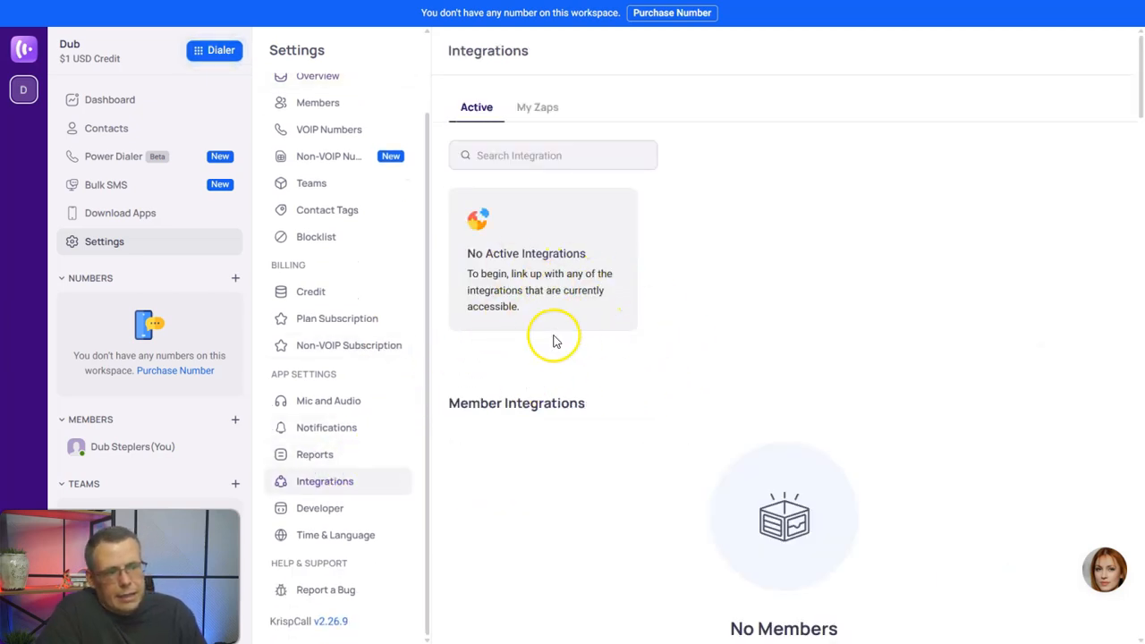
pyautogui.moveTo(591, 270)
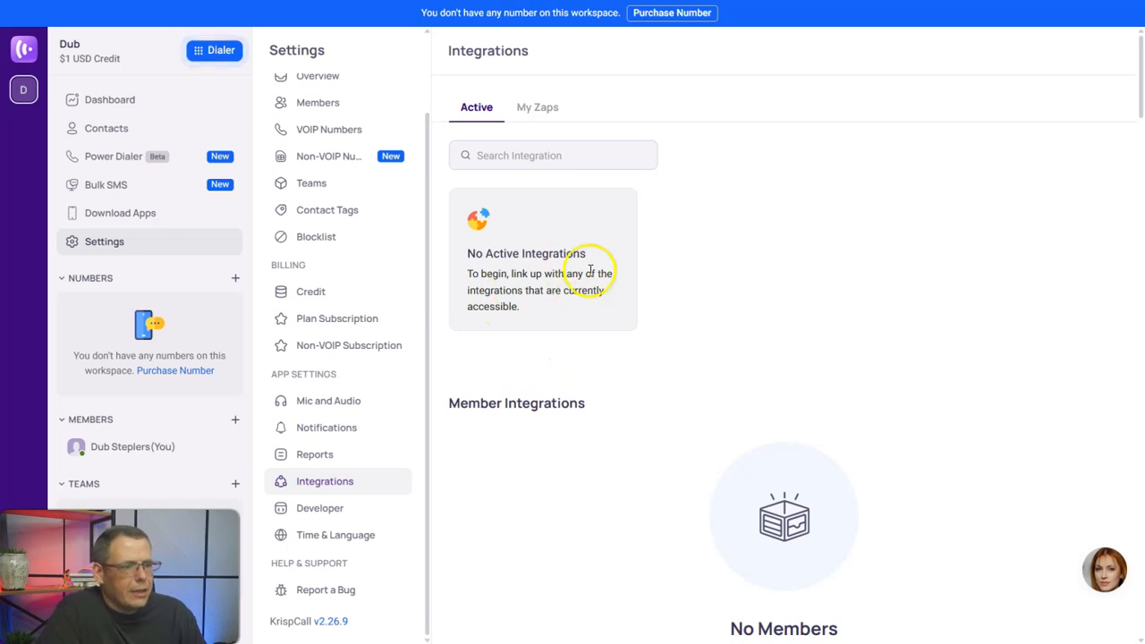
pyautogui.scroll(-3)
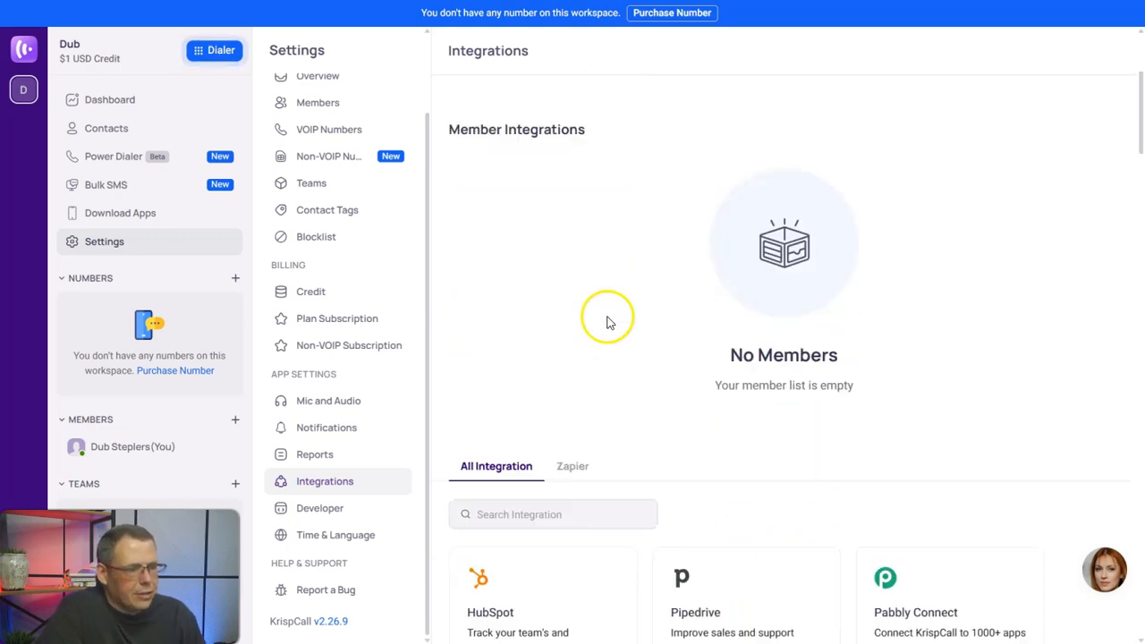
pyautogui.scroll(-3)
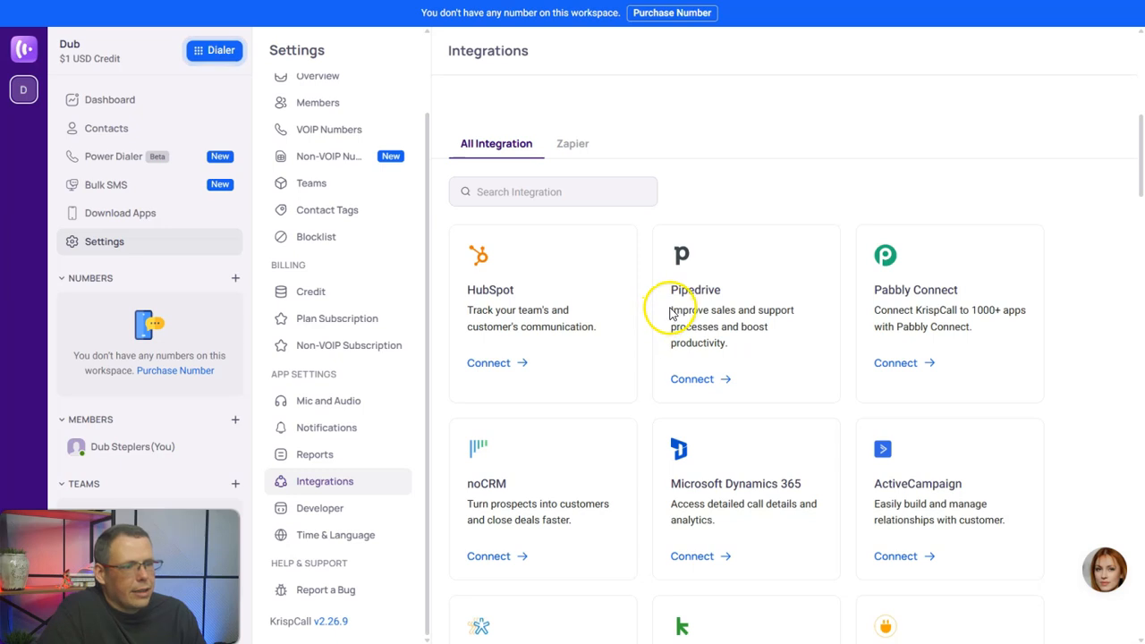
pyautogui.scroll(-3)
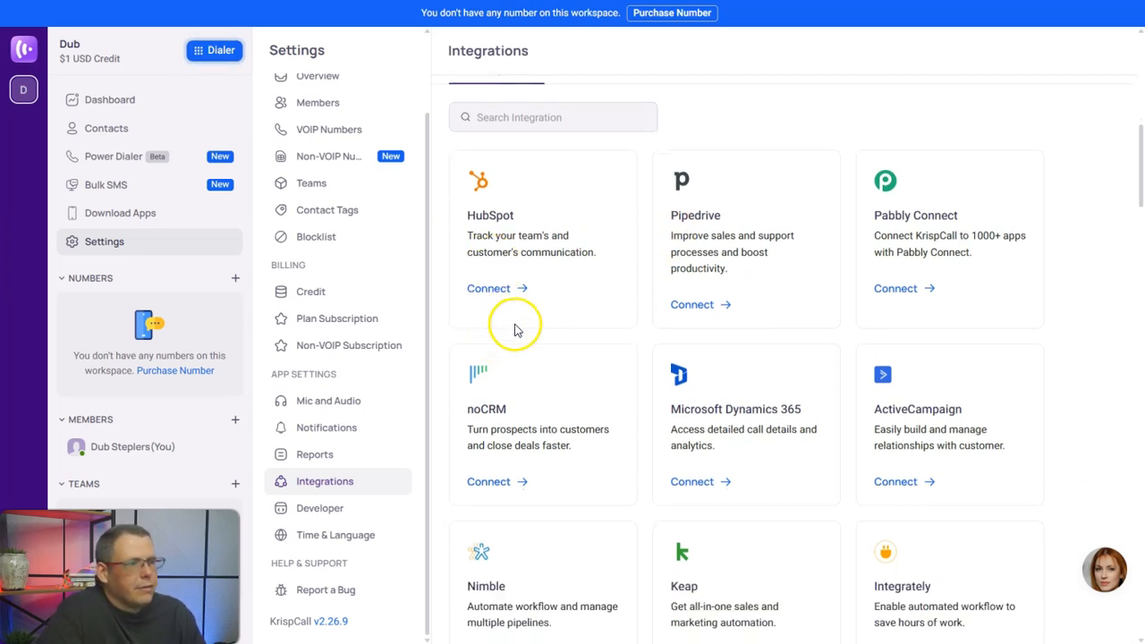
pyautogui.moveTo(766, 347)
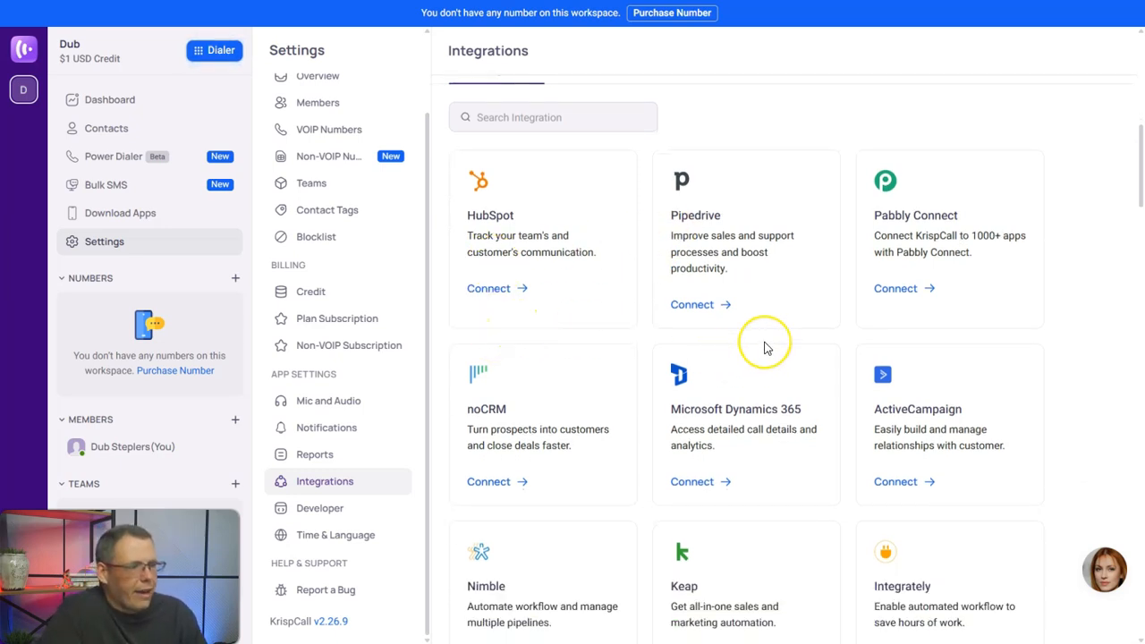
pyautogui.scroll(-3)
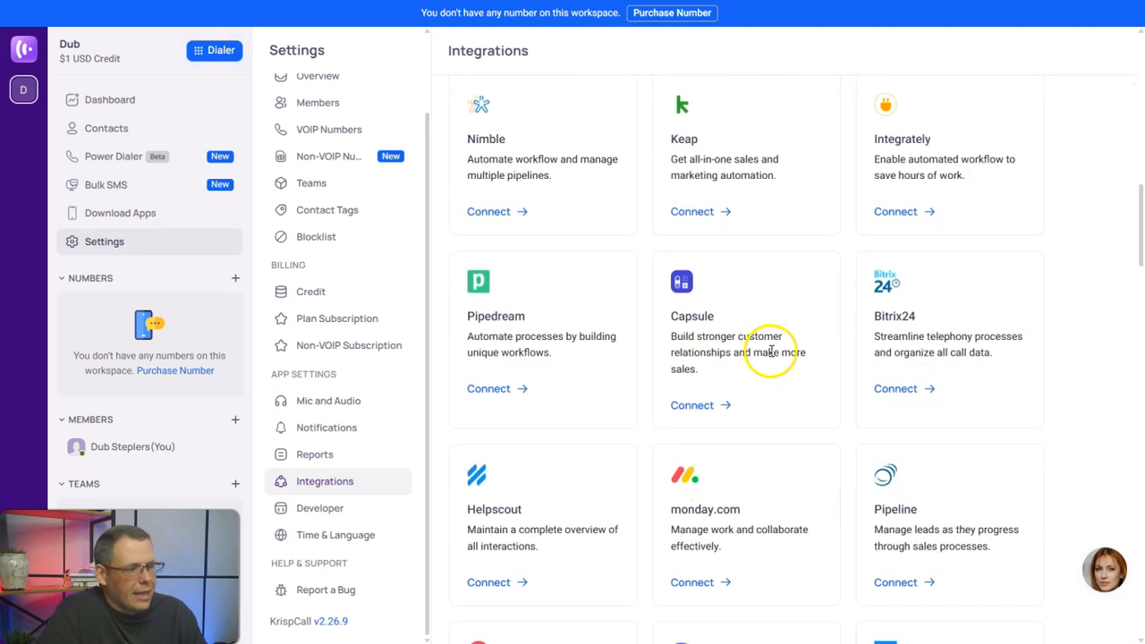
pyautogui.scroll(-3)
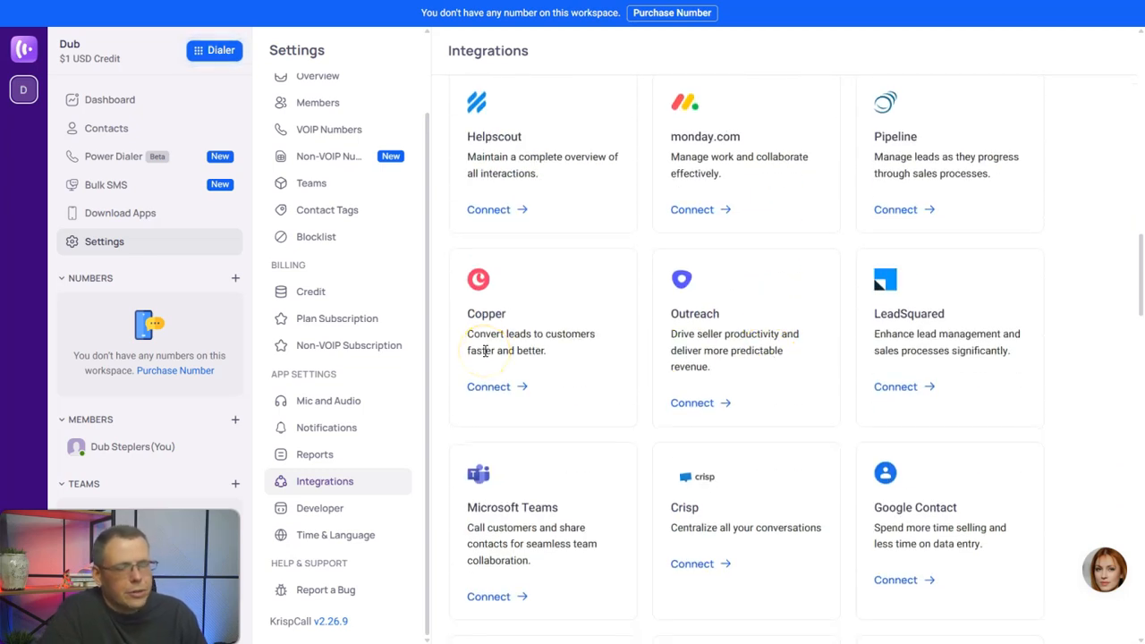
# - View the Bulk SMS page showing the feature unavailable and its access criteria
pyautogui.click(106, 184)
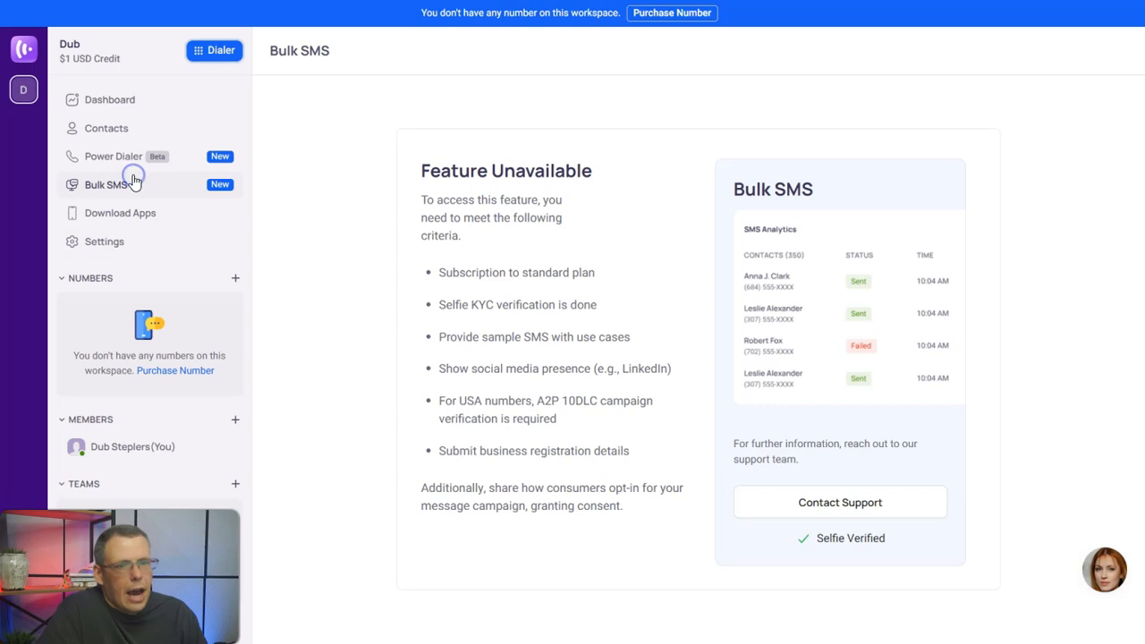
pyautogui.moveTo(556, 306)
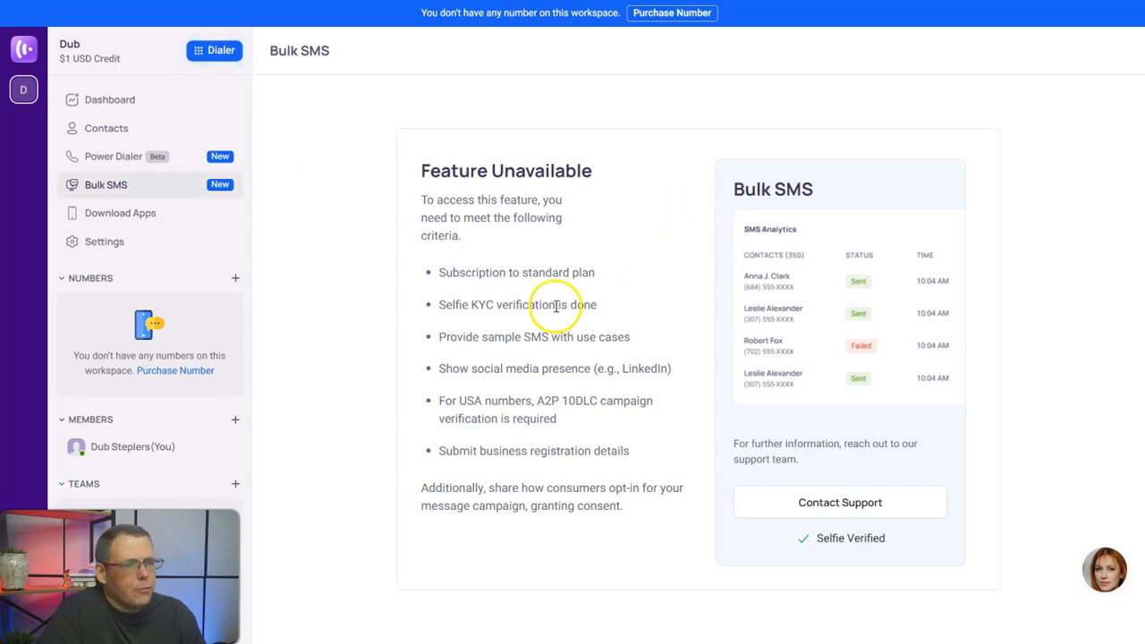
pyautogui.moveTo(554, 304)
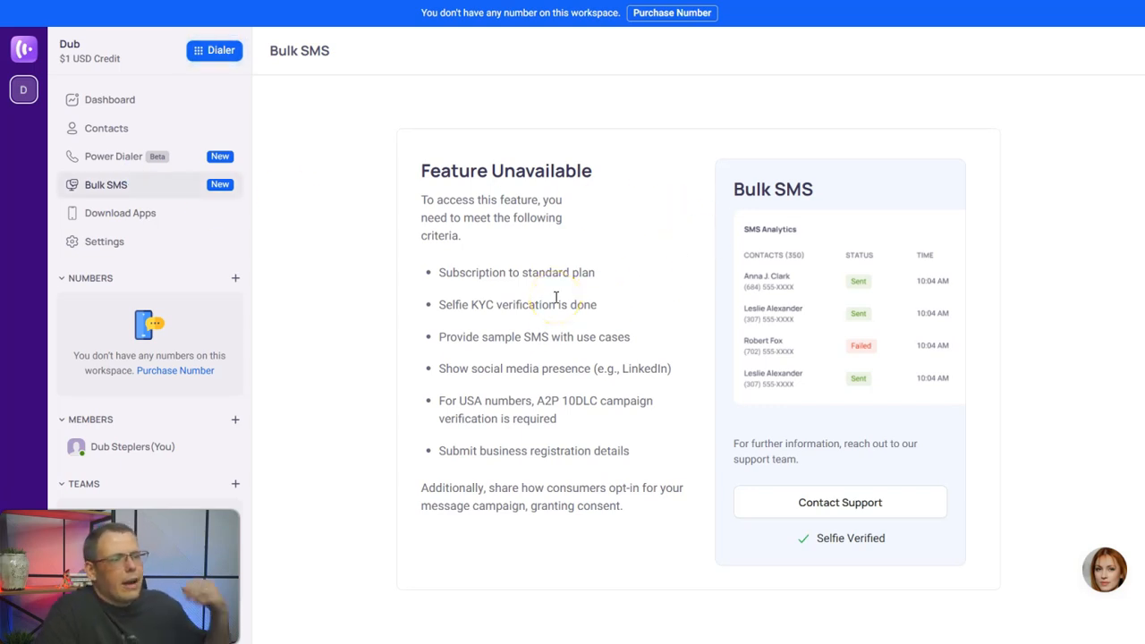
pyautogui.moveTo(814, 266)
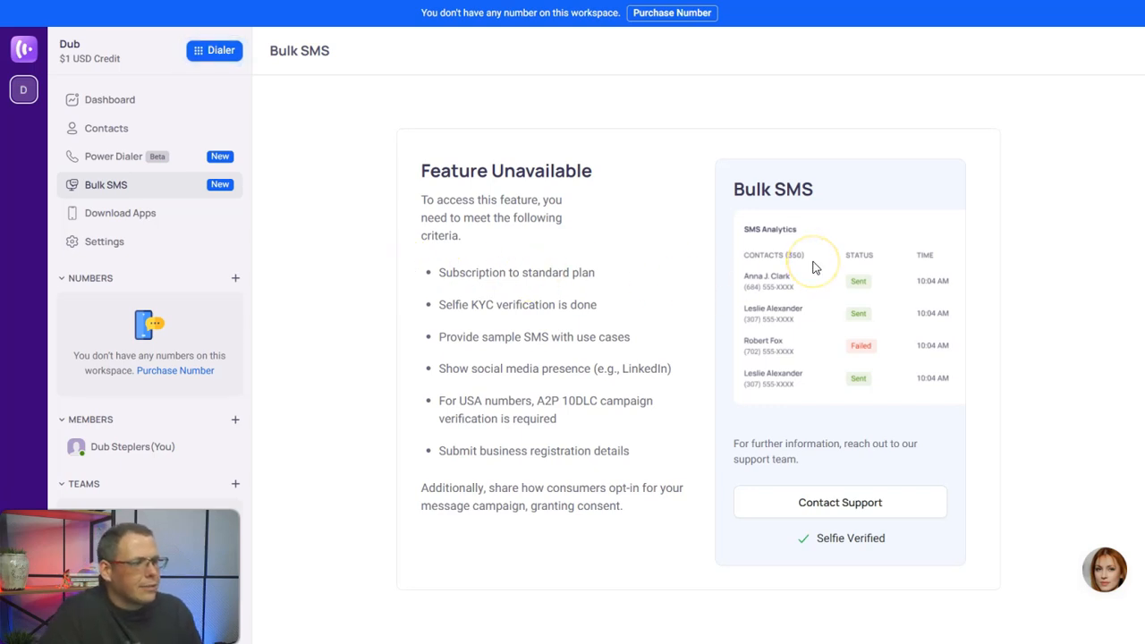
pyautogui.moveTo(814, 267)
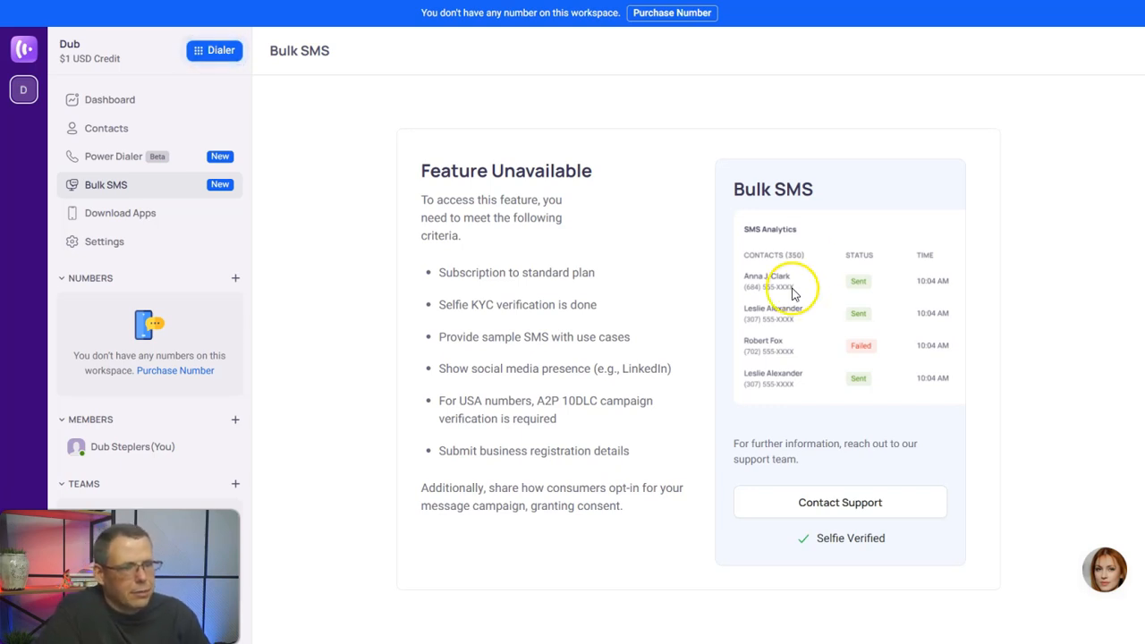
pyautogui.moveTo(159, 224)
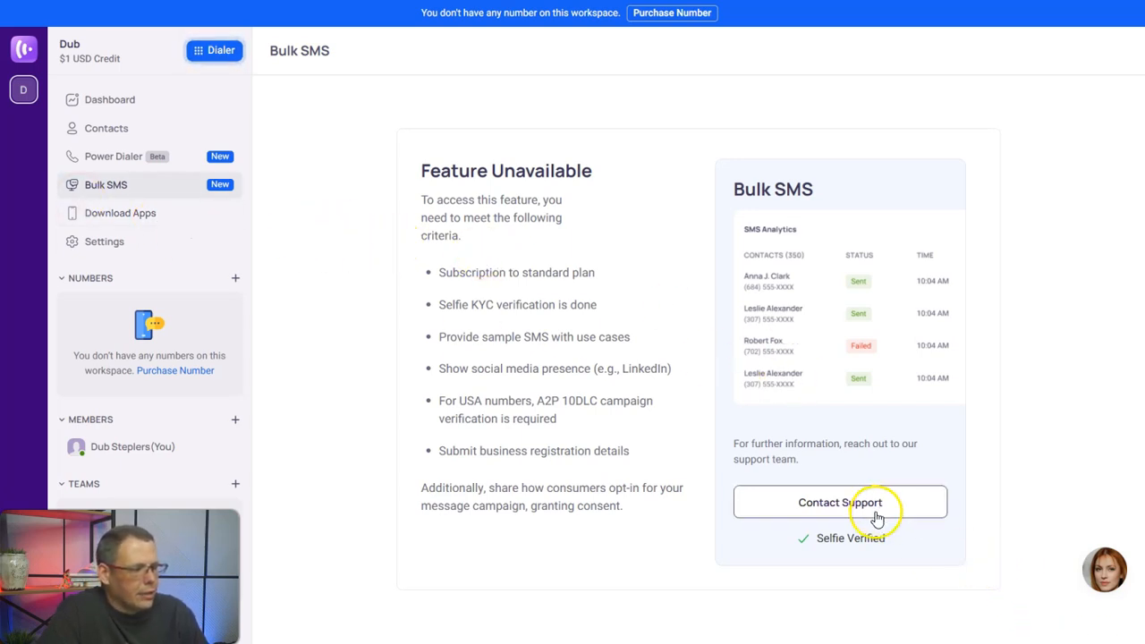
pyautogui.moveTo(107, 165)
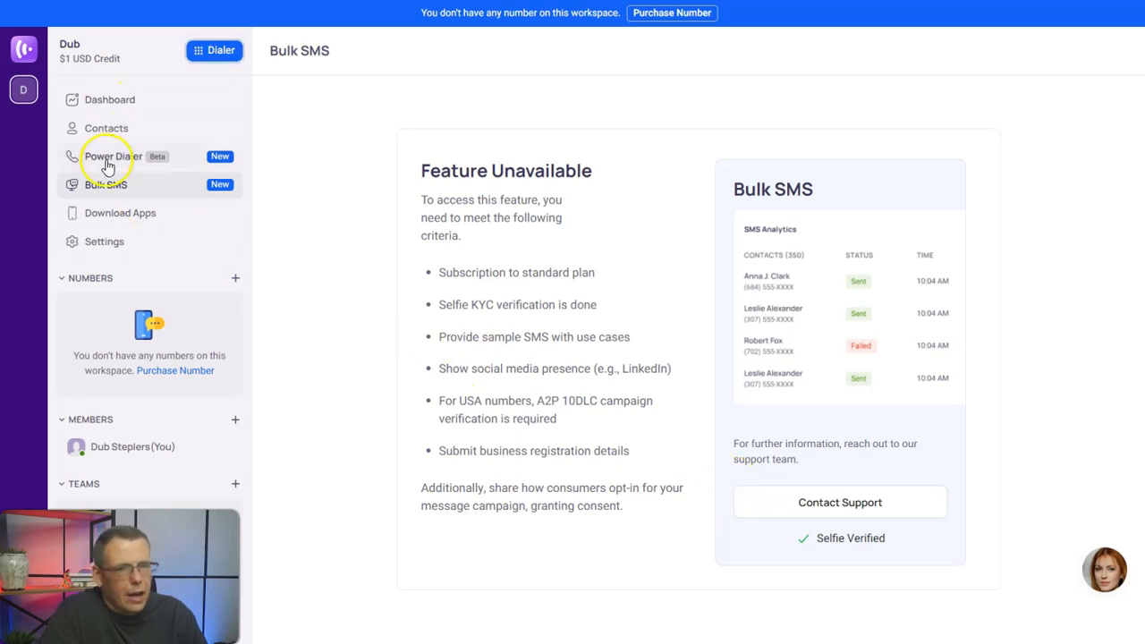
# - View the unavailable Power Dialer page and dismiss the number-type purchase prompt
pyautogui.click(113, 157)
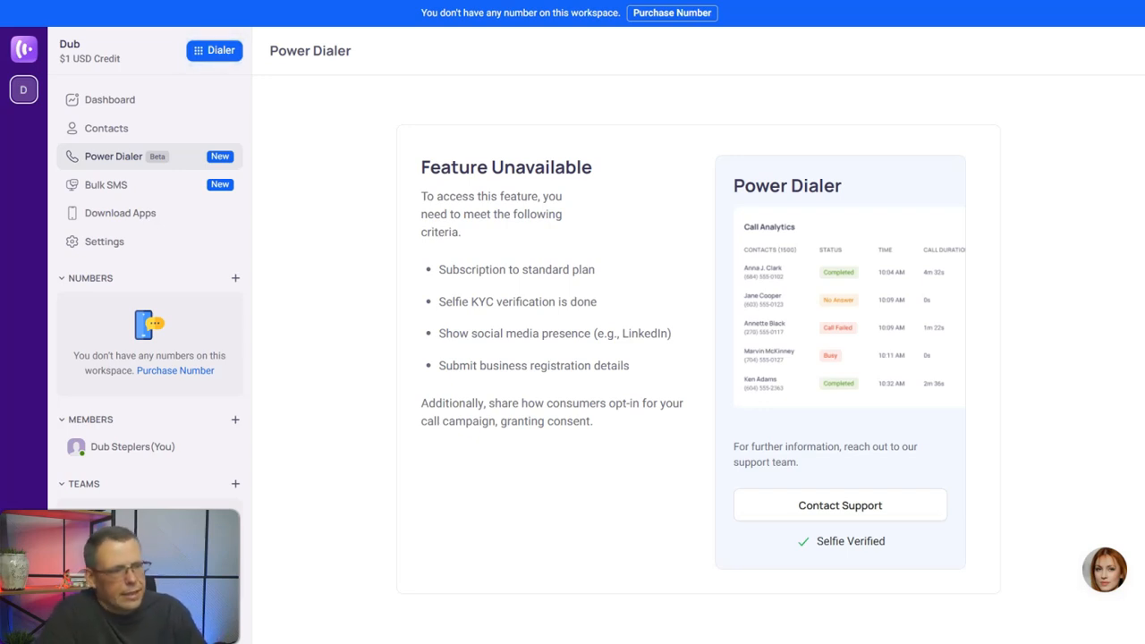
pyautogui.moveTo(175, 398)
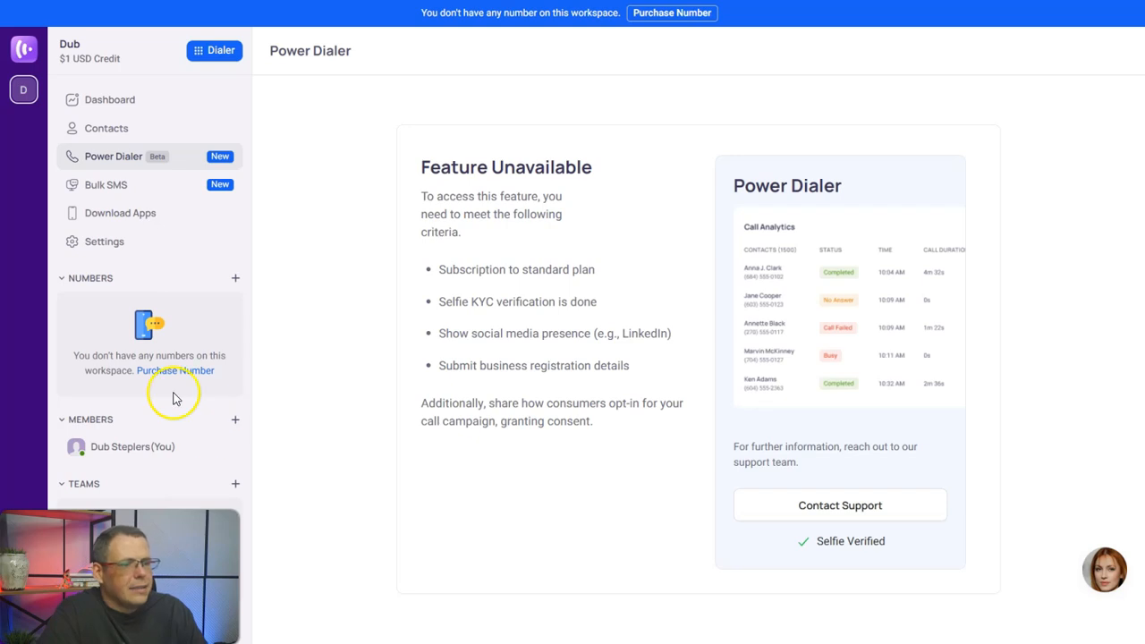
pyautogui.moveTo(247, 282)
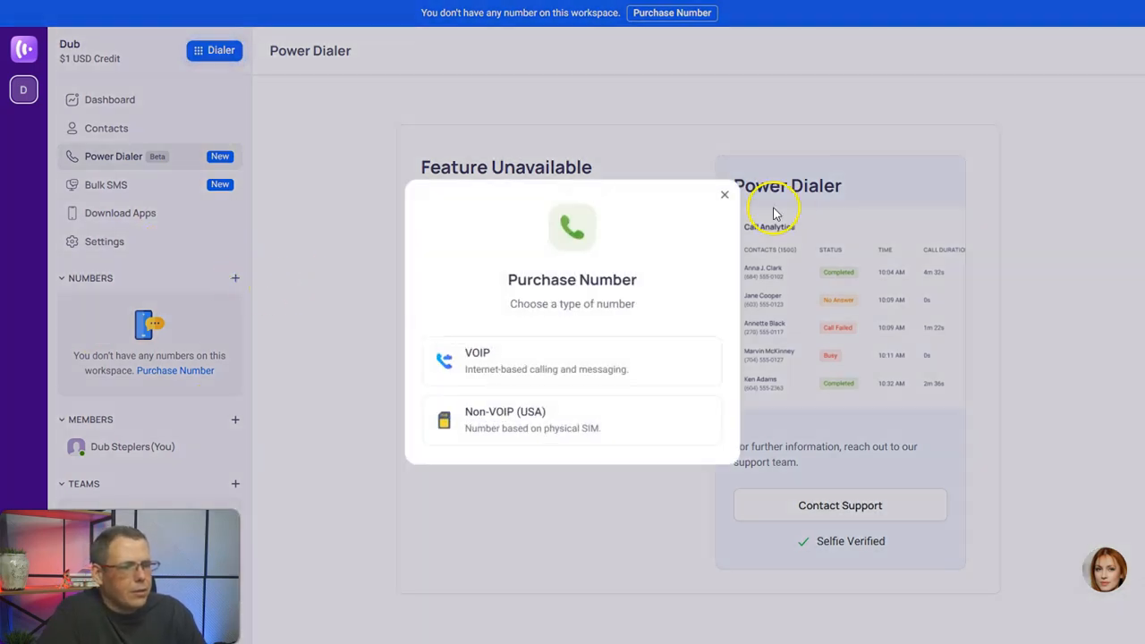
pyautogui.click(725, 194)
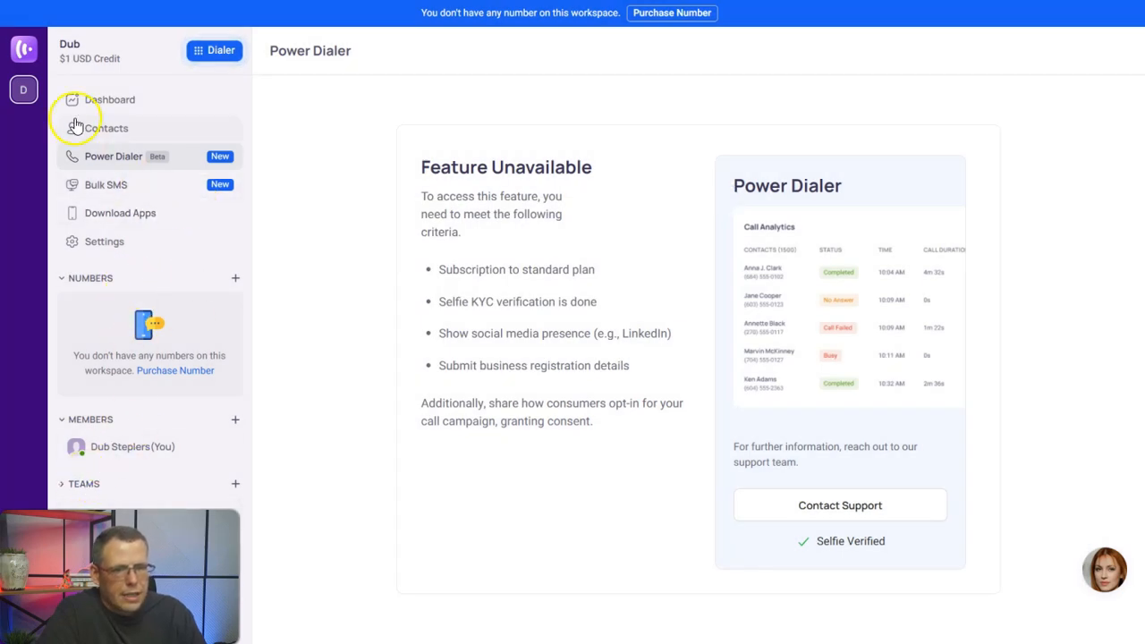
pyautogui.moveTo(86, 121)
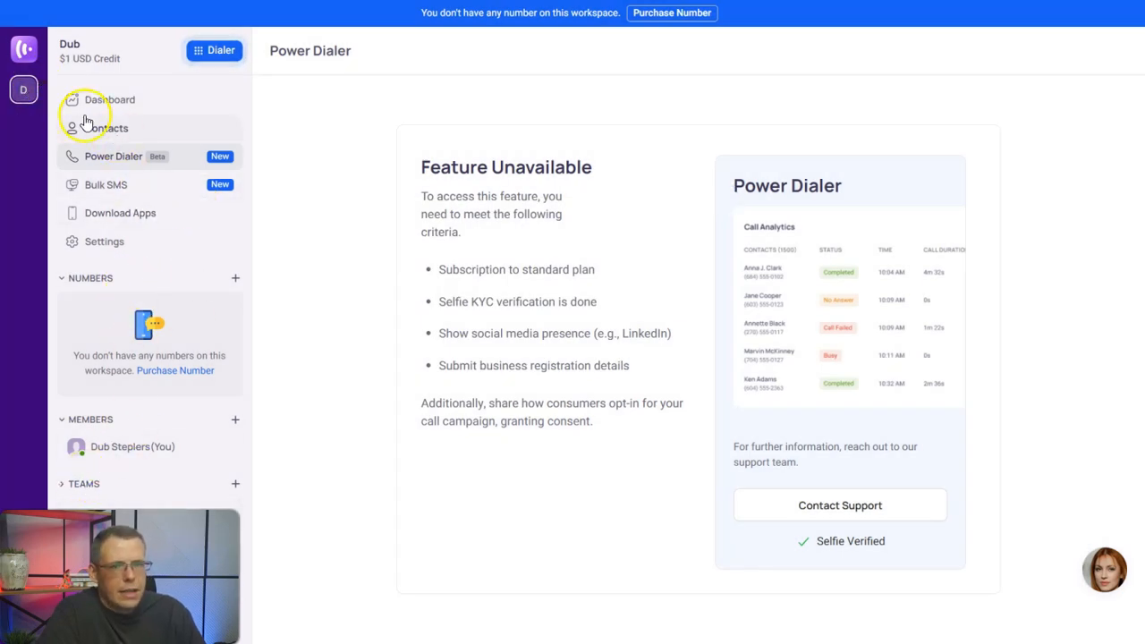
# - Revisit the Dashboard's zero live-call stats, then return to the empty Contacts page
pyautogui.click(109, 100)
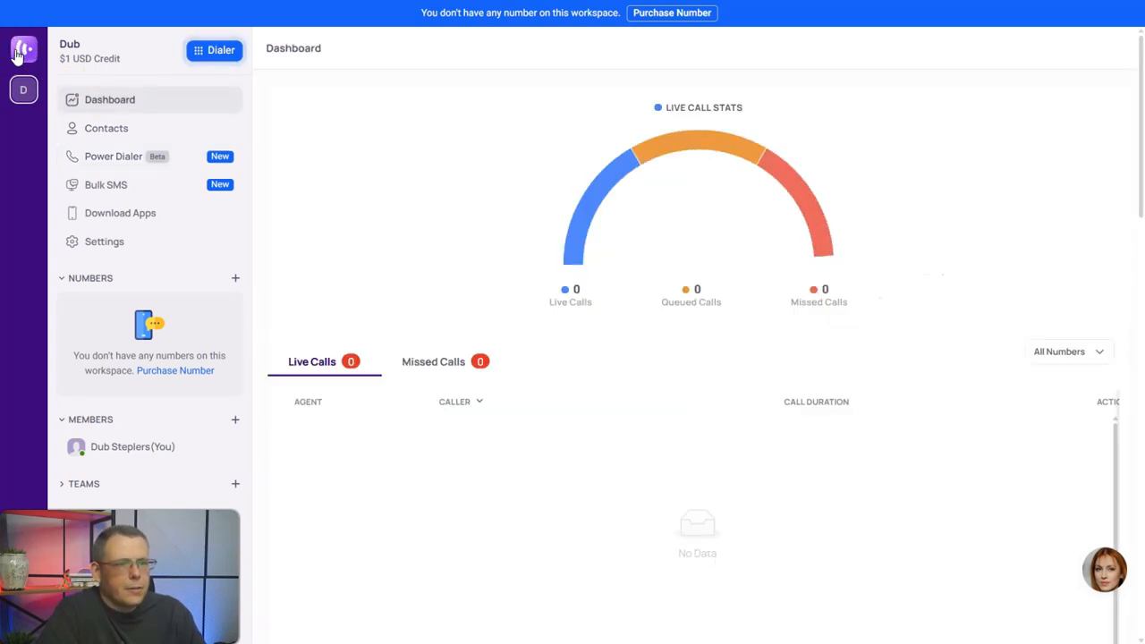
pyautogui.moveTo(714, 179)
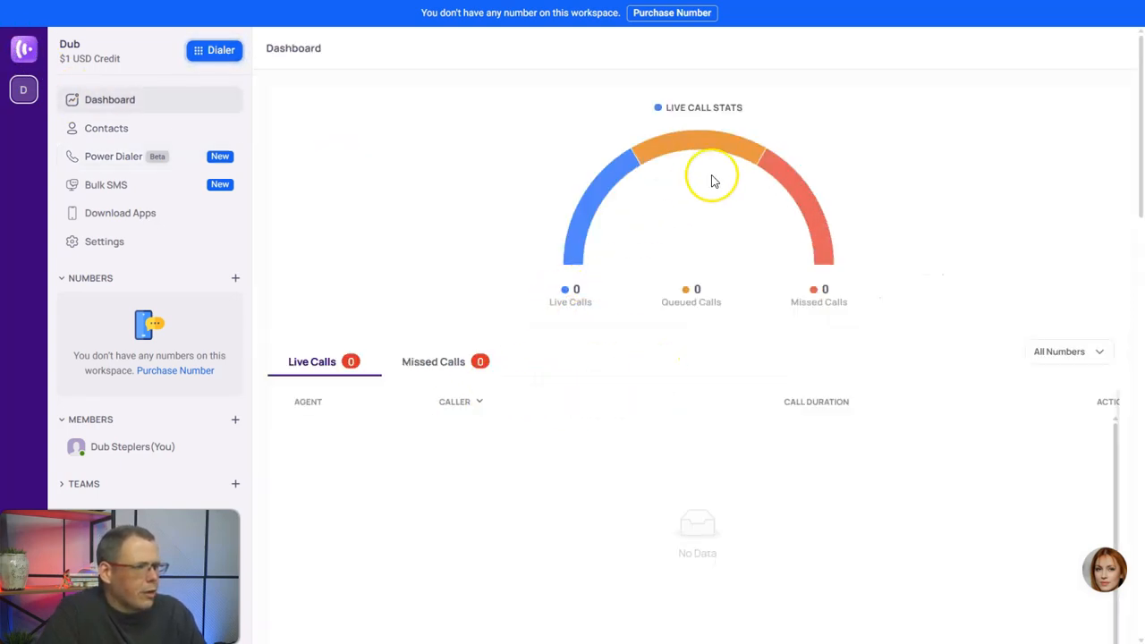
pyautogui.moveTo(626, 236)
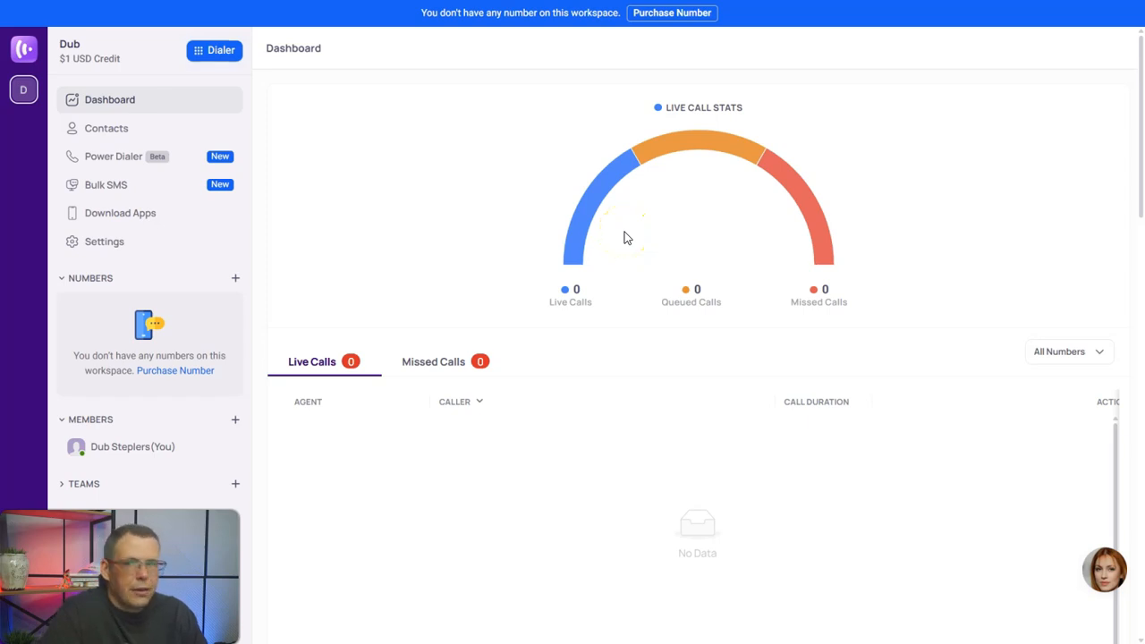
pyautogui.moveTo(857, 401)
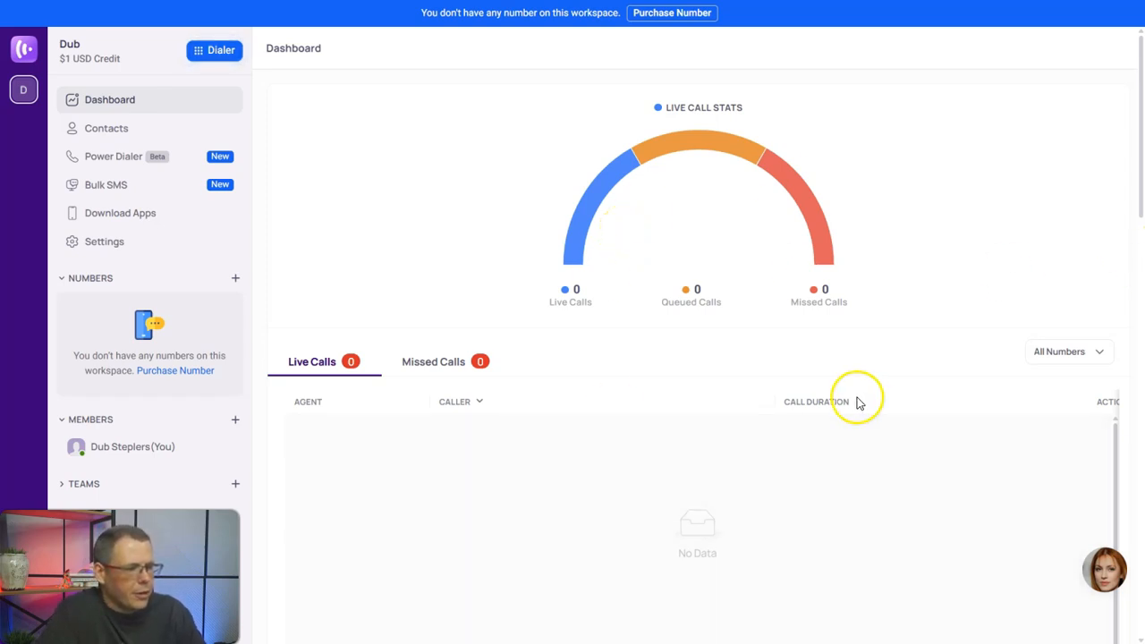
pyautogui.moveTo(374, 392)
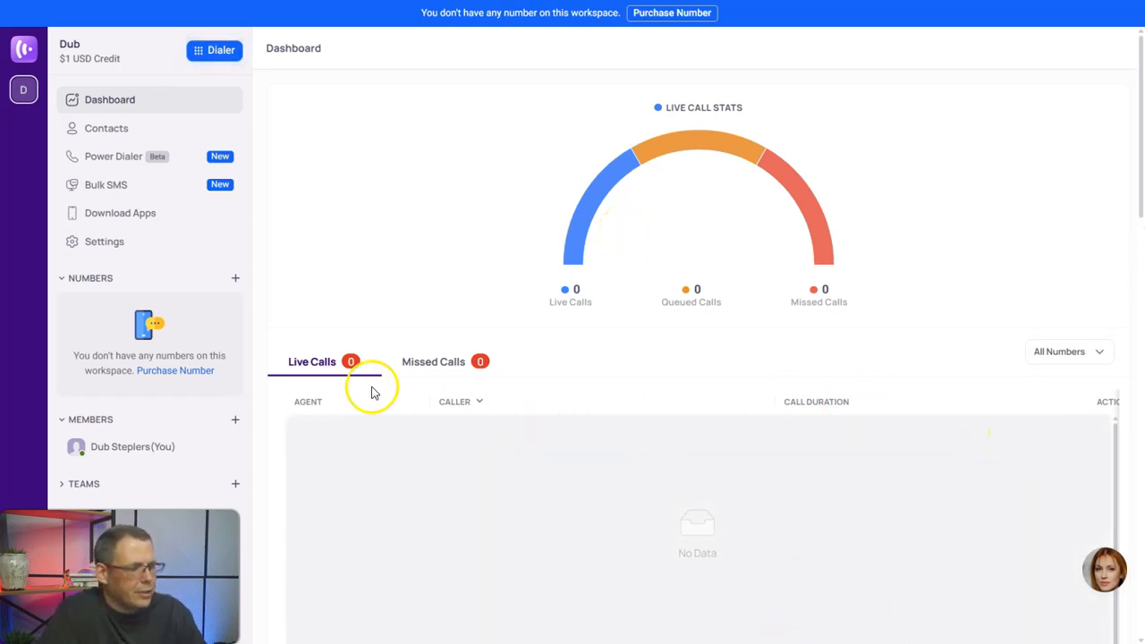
pyautogui.click(106, 129)
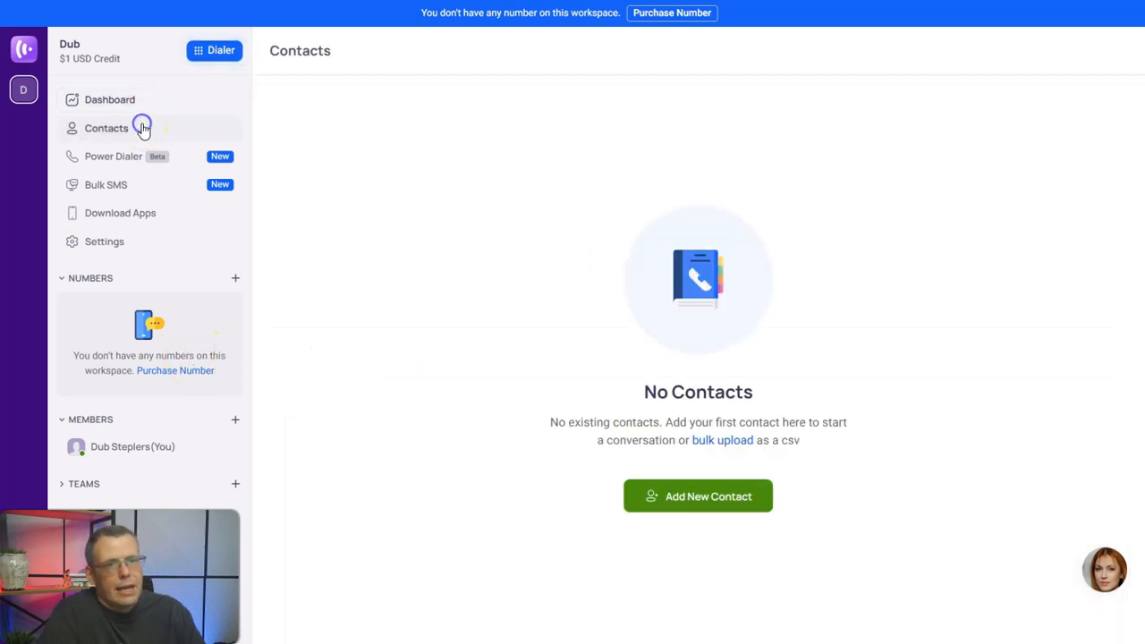